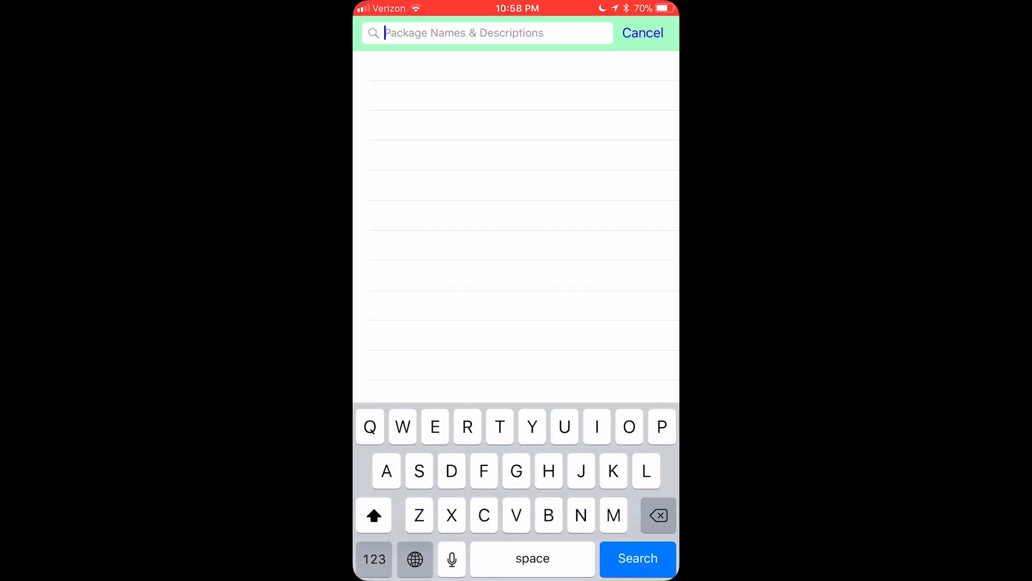
Search 'Newterm', view NewTerm 2's Modify options and cancel, leaving the installed package unchanged.
{"action": "type", "text": "Newterm"}
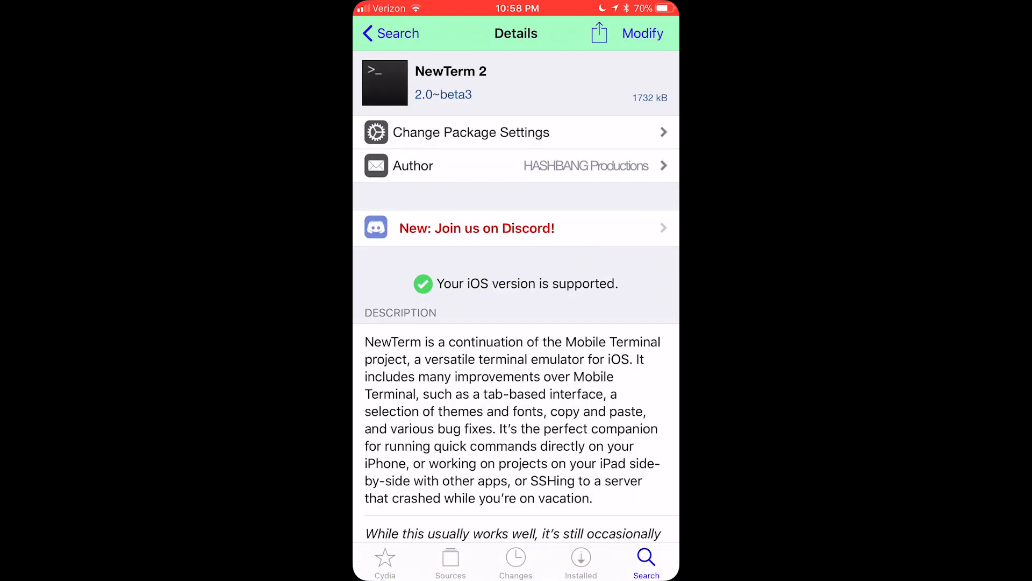
{"action": "left_click", "coordinate": [642, 33]}
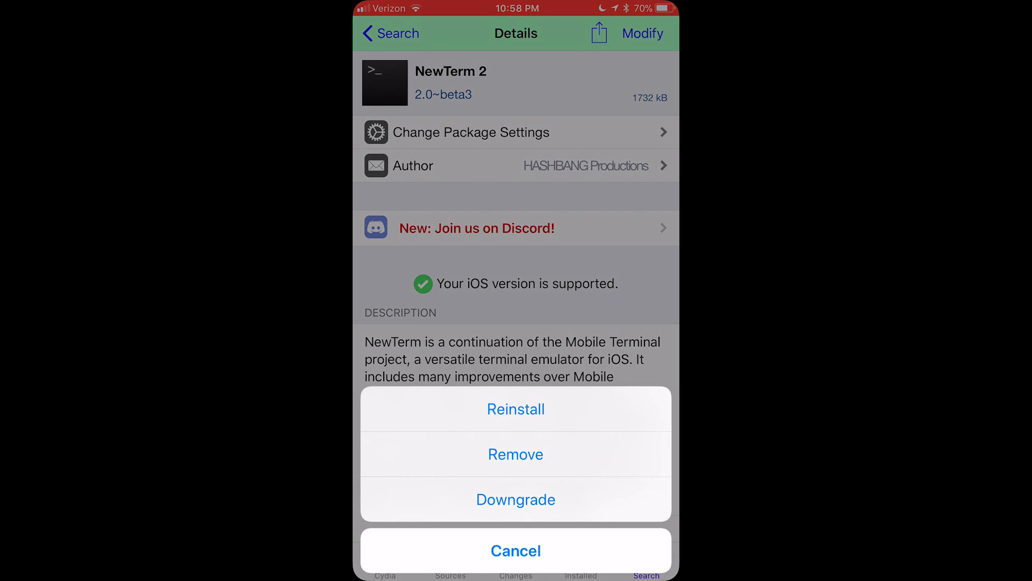
{"action": "left_click", "coordinate": [515, 551]}
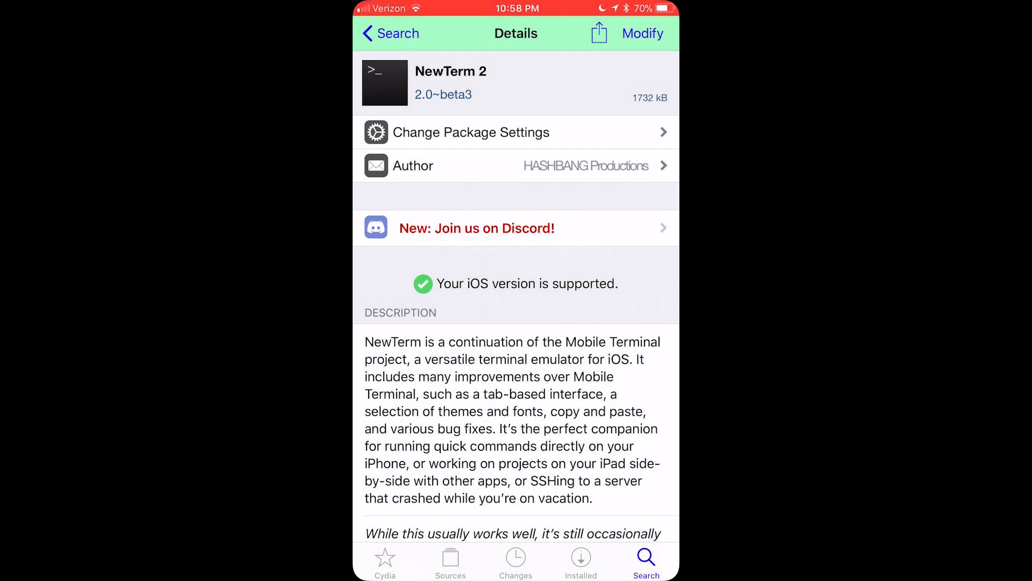
{"action": "left_click", "coordinate": [389, 33]}
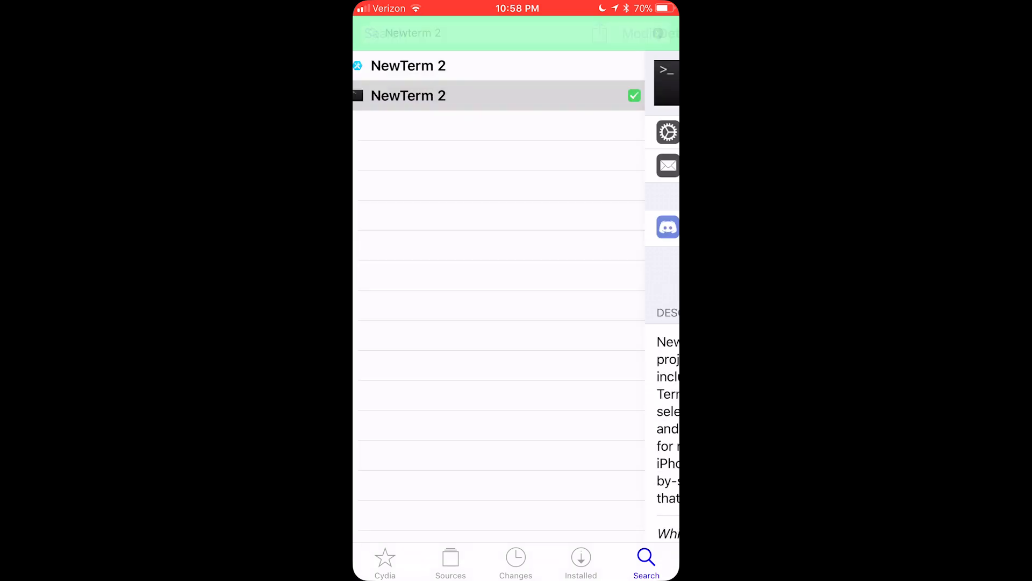
Search 'Filza' and view the installed Filza File Manager Electra package details.
{"action": "left_click", "coordinate": [487, 34]}
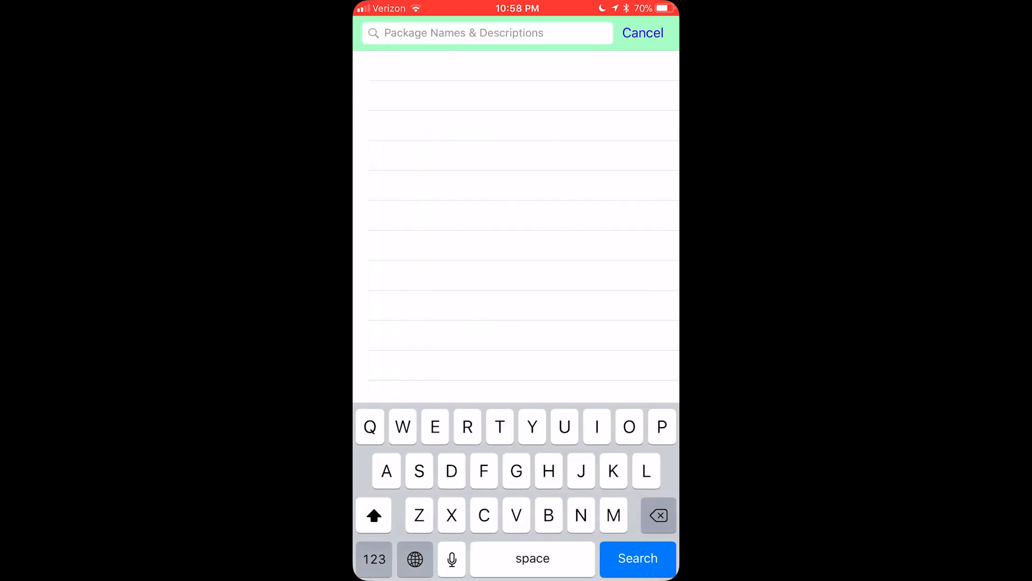
{"action": "type", "text": "i"}
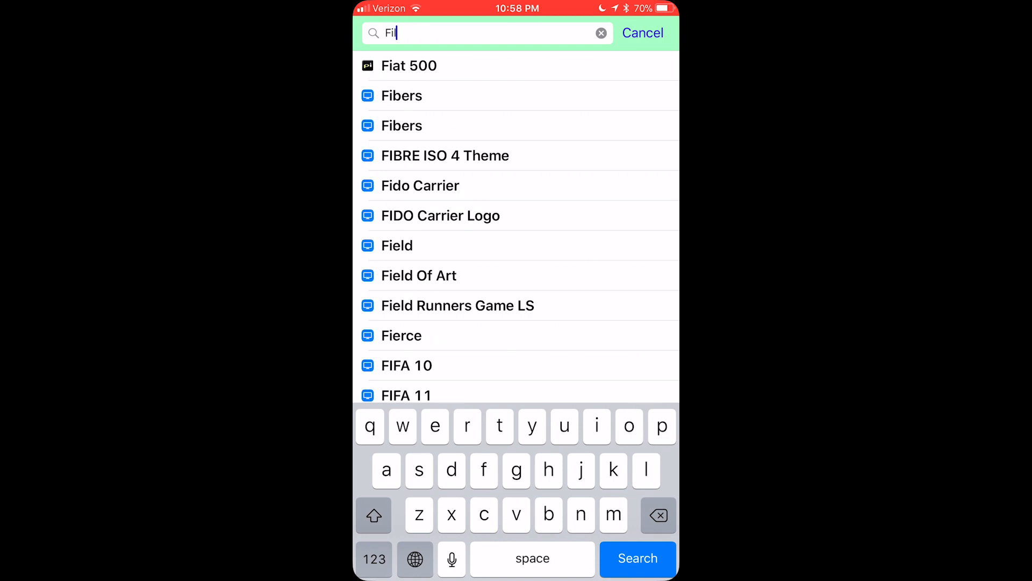
{"action": "type", "text": "za"}
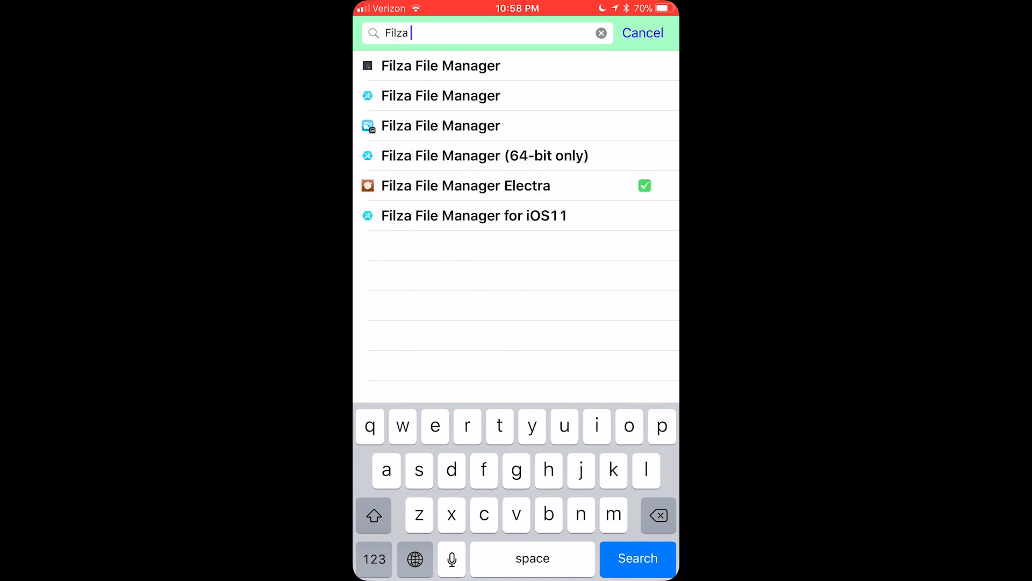
{"action": "left_click", "coordinate": [466, 185]}
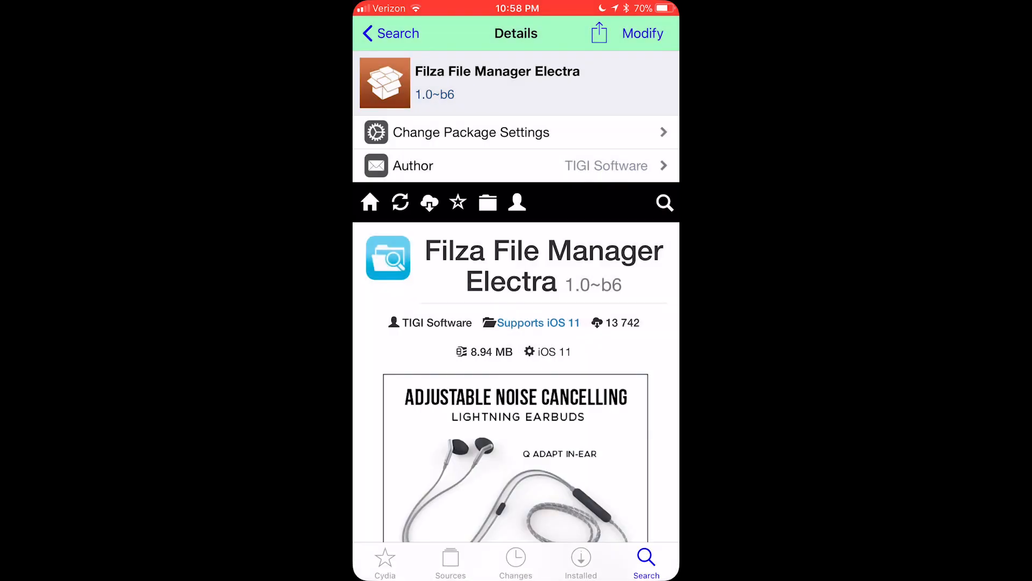
{"action": "left_click", "coordinate": [390, 34]}
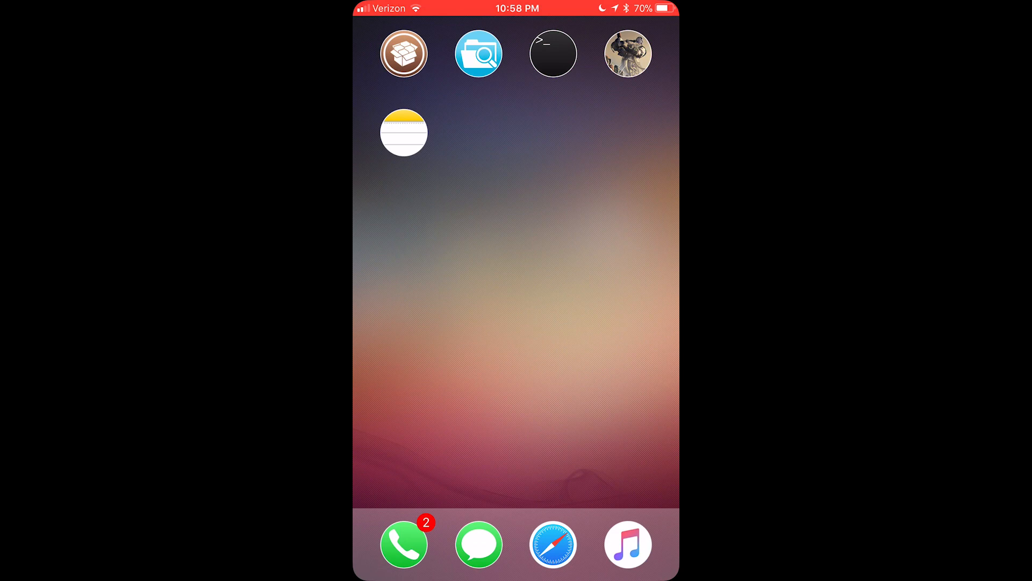
Open the note and follow its iosddl.net iOSGodsAPMenu.dylib download link.
{"action": "left_click", "coordinate": [403, 131]}
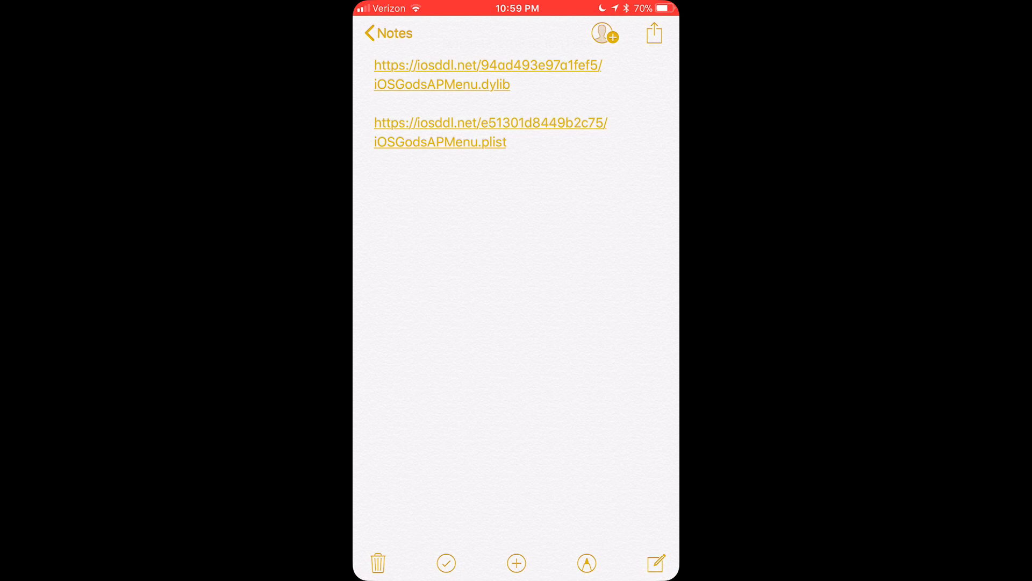
{"action": "left_click", "coordinate": [486, 64]}
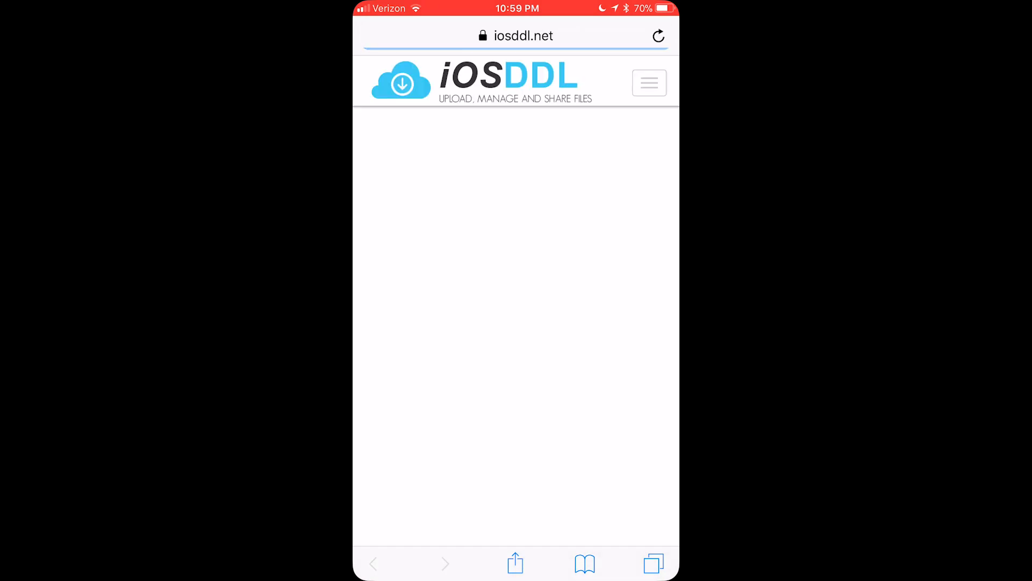
Download iOSGodsAPMenu.dylib and use Copy to Filza from the share sheet.
{"action": "scroll", "scroll_direction": "down", "scroll_amount": 3}
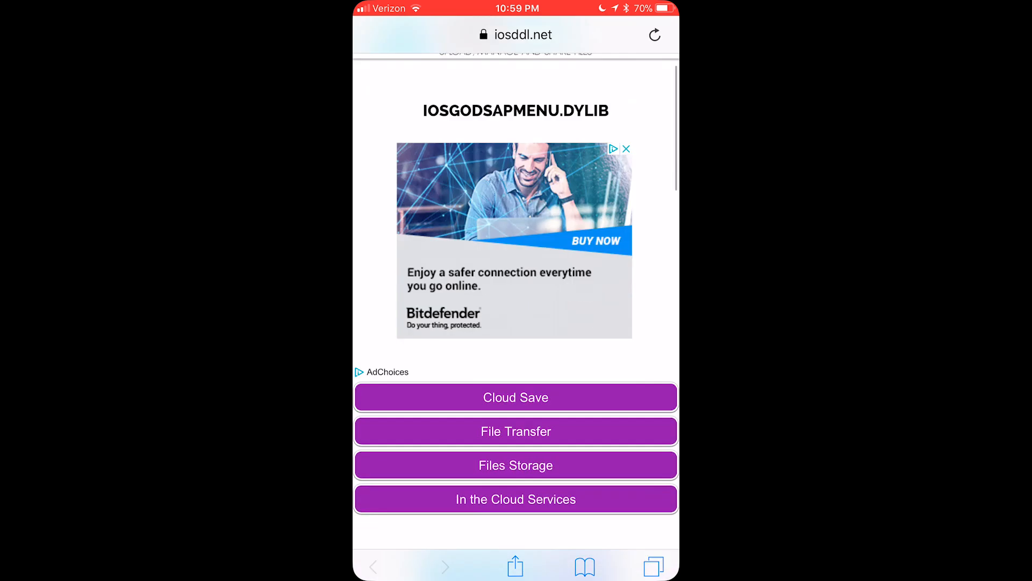
{"action": "scroll", "scroll_direction": "down", "scroll_amount": 3}
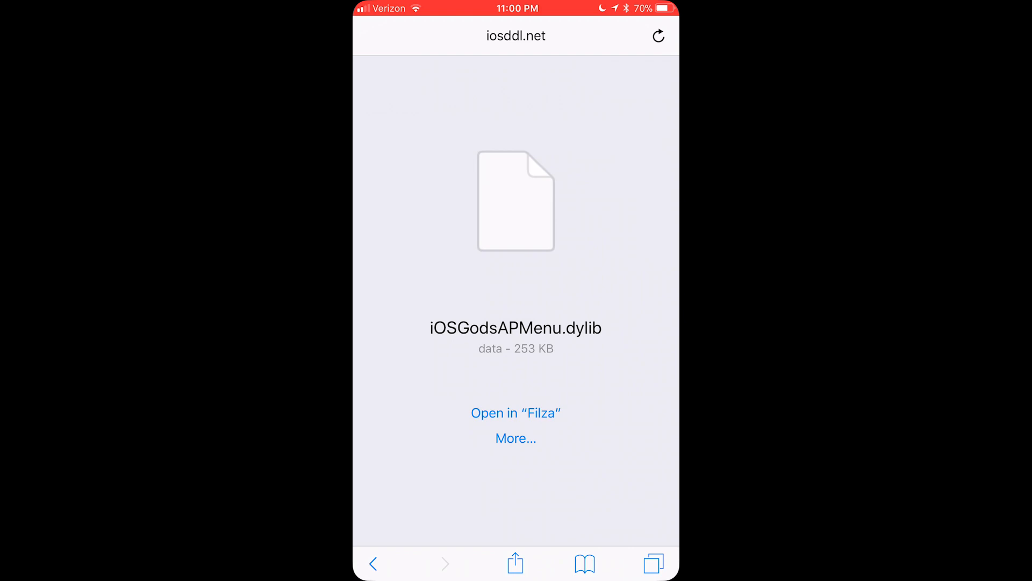
{"action": "left_click", "coordinate": [515, 437]}
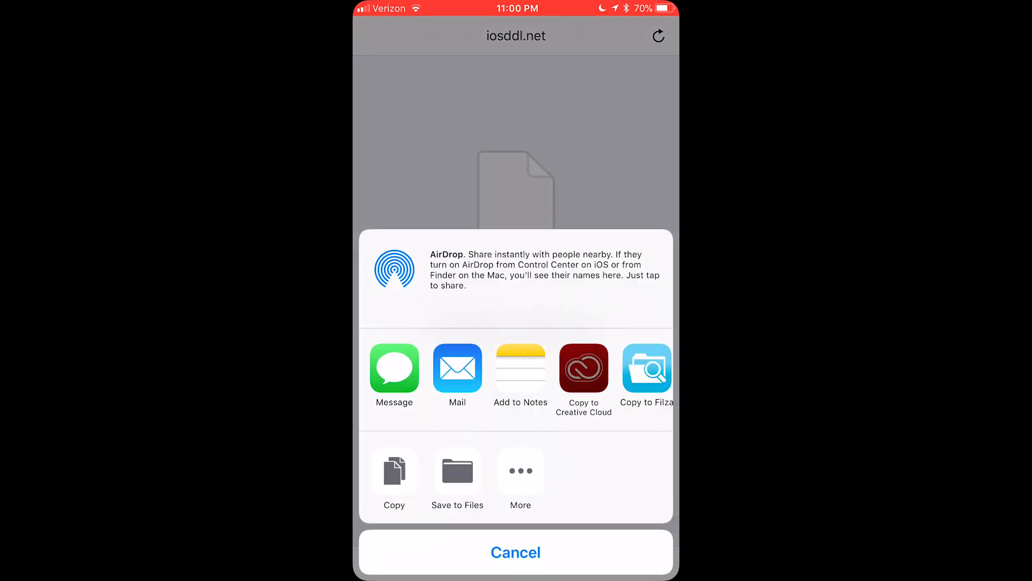
{"action": "scroll", "scroll_direction": "left", "scroll_amount": 3}
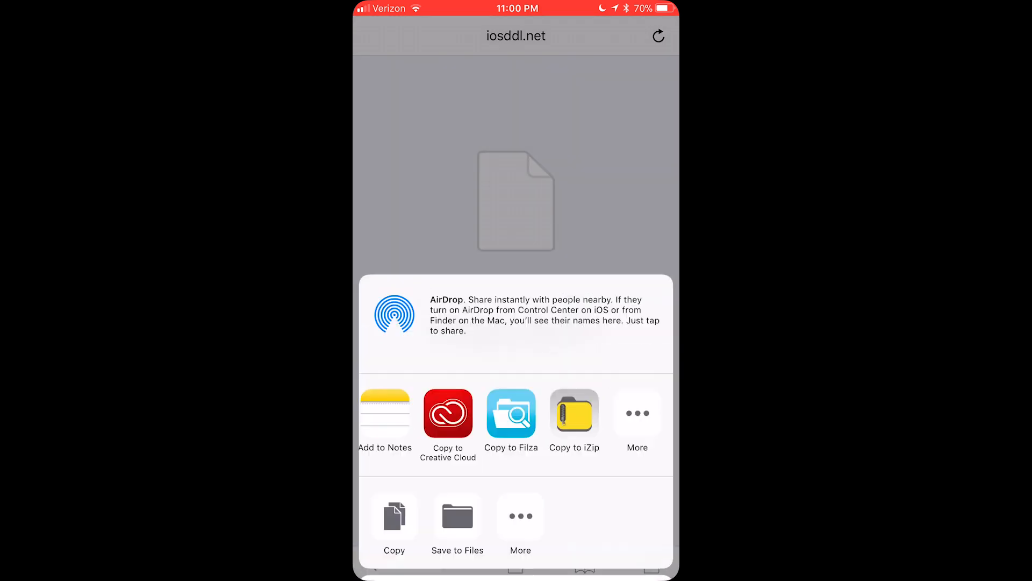
{"action": "left_click", "coordinate": [512, 416]}
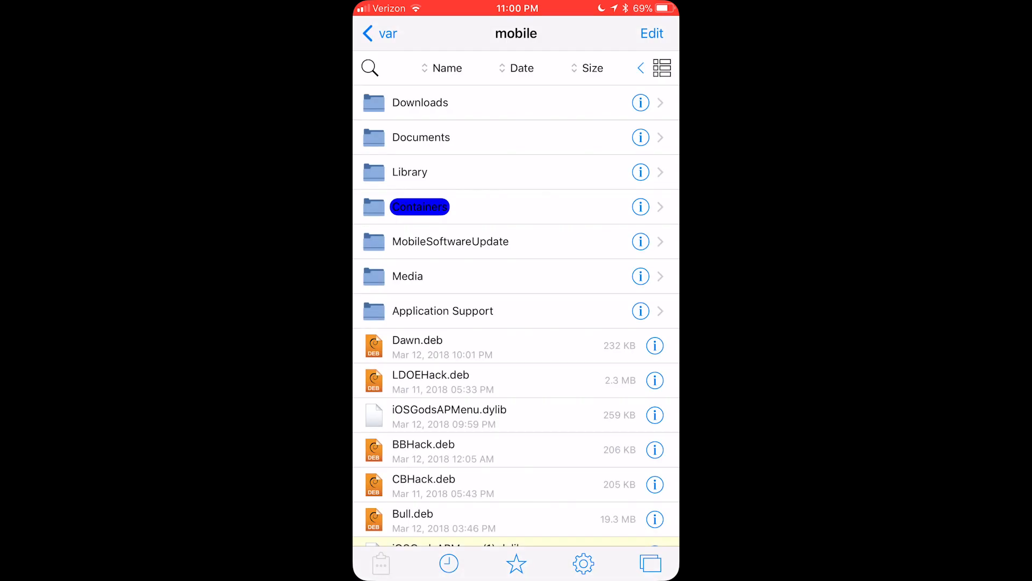
Briefly enter and leave file selection in the mobile folder without changes.
{"action": "scroll", "scroll_direction": "up", "scroll_amount": 3}
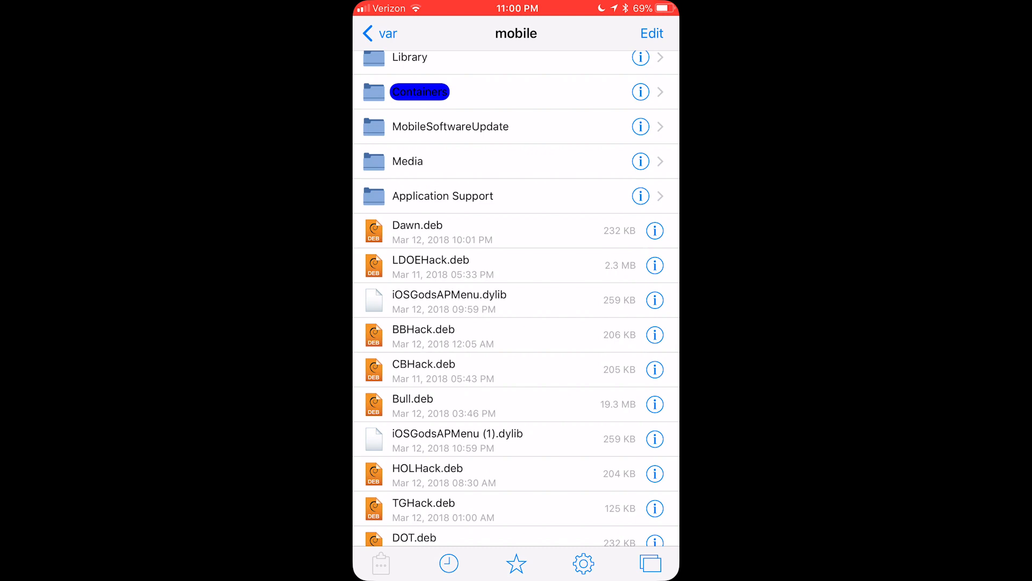
{"action": "left_click", "coordinate": [650, 33]}
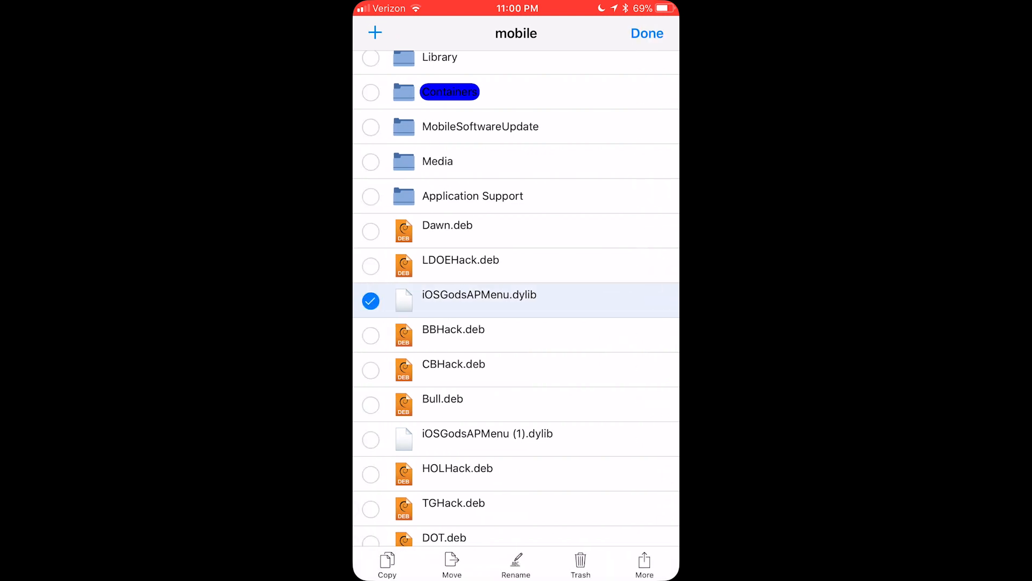
{"action": "left_click", "coordinate": [646, 34]}
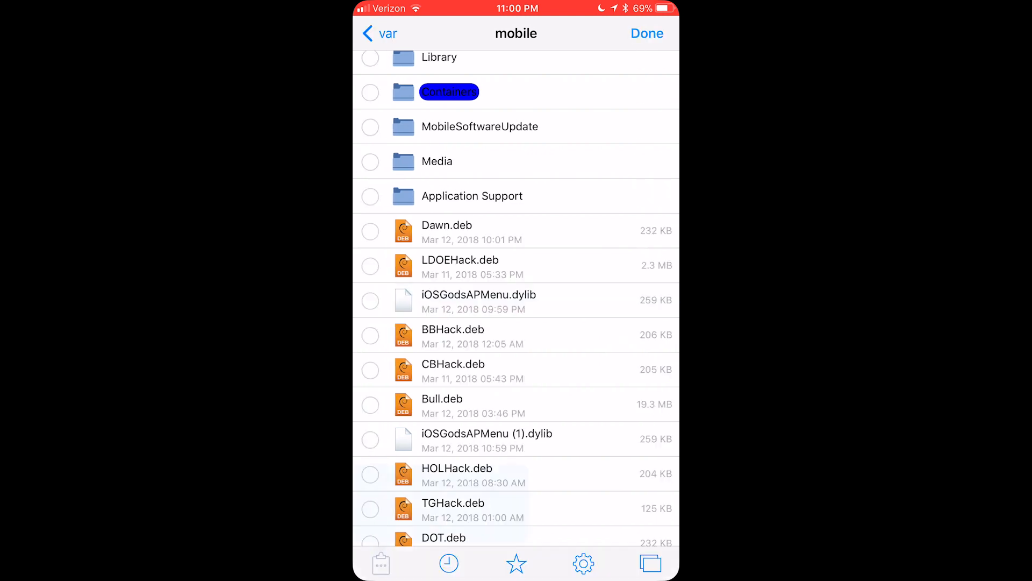
{"action": "left_click", "coordinate": [646, 33]}
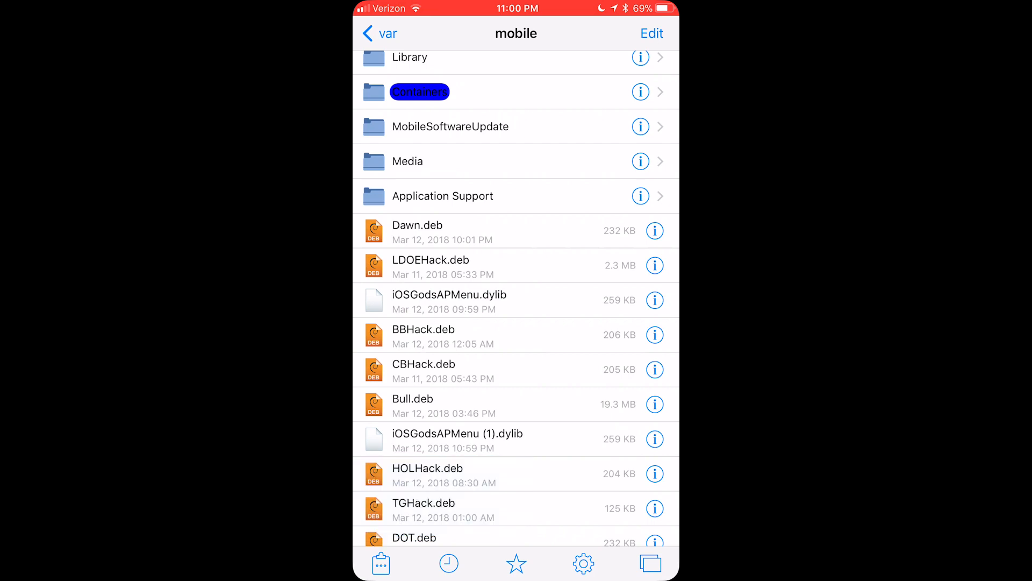
Navigate from var up to root and into Library's TweakInject folder.
{"action": "left_click", "coordinate": [380, 34]}
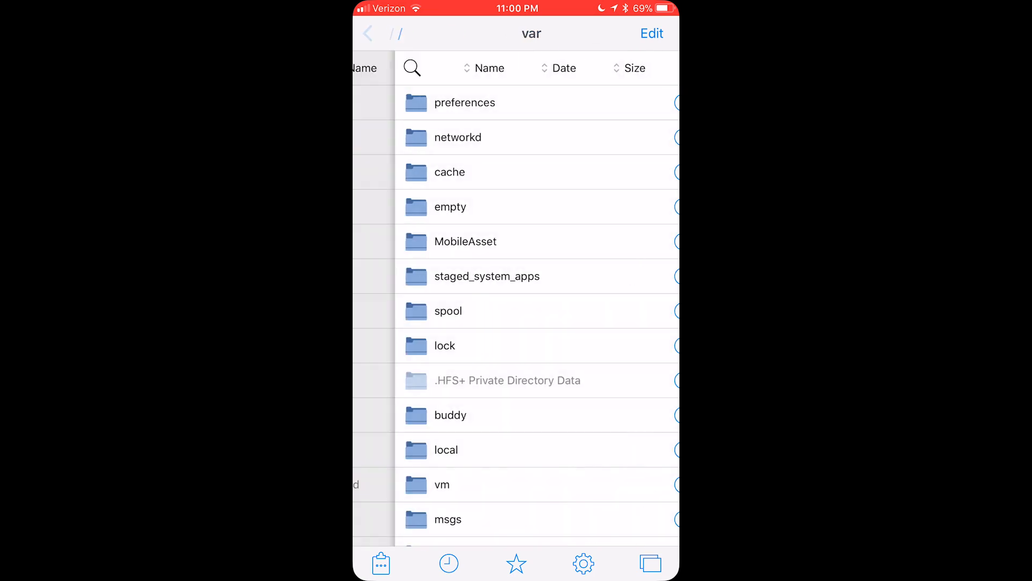
{"action": "left_click", "coordinate": [368, 33]}
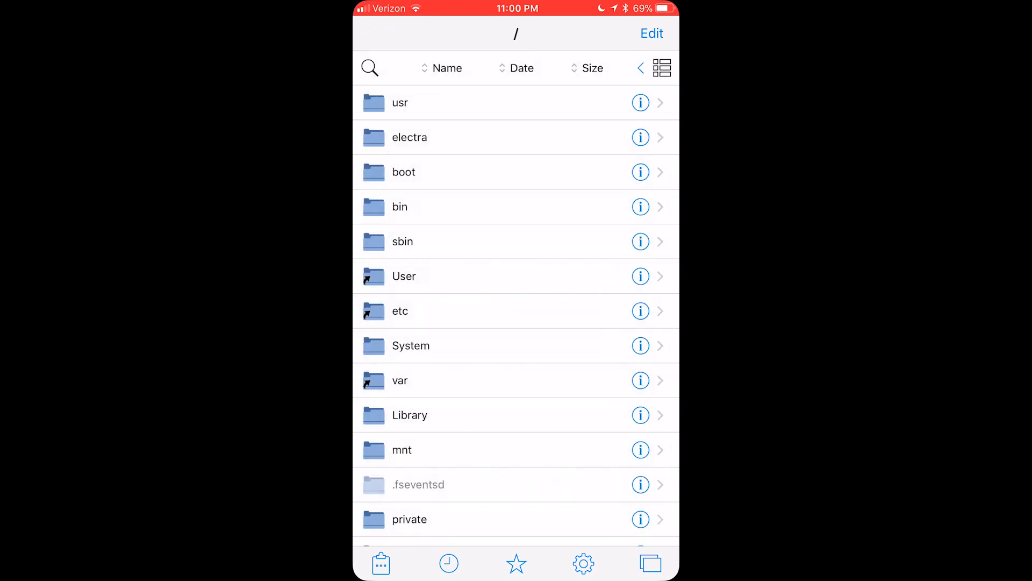
{"action": "left_click", "coordinate": [410, 415]}
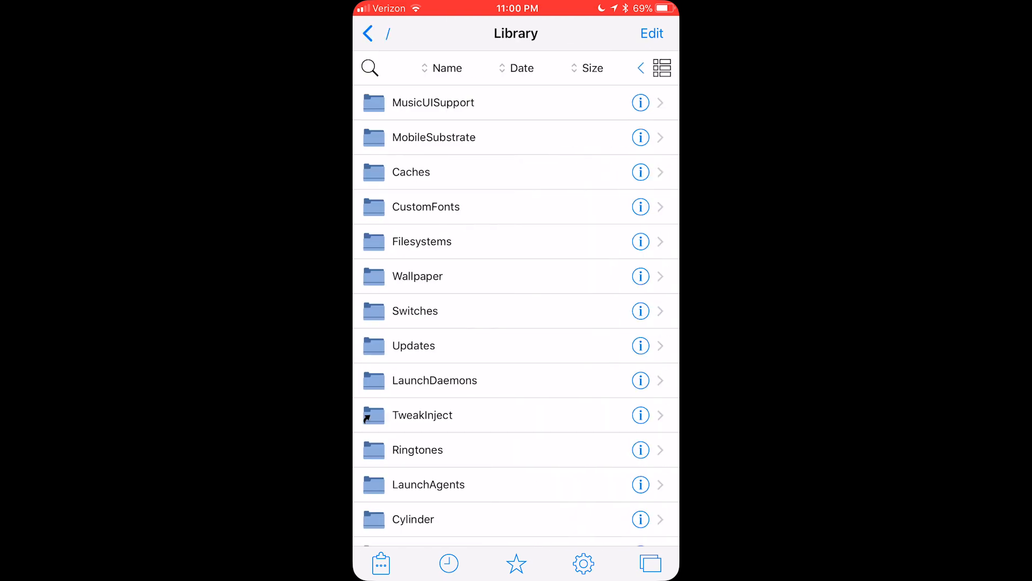
{"action": "left_click", "coordinate": [421, 415]}
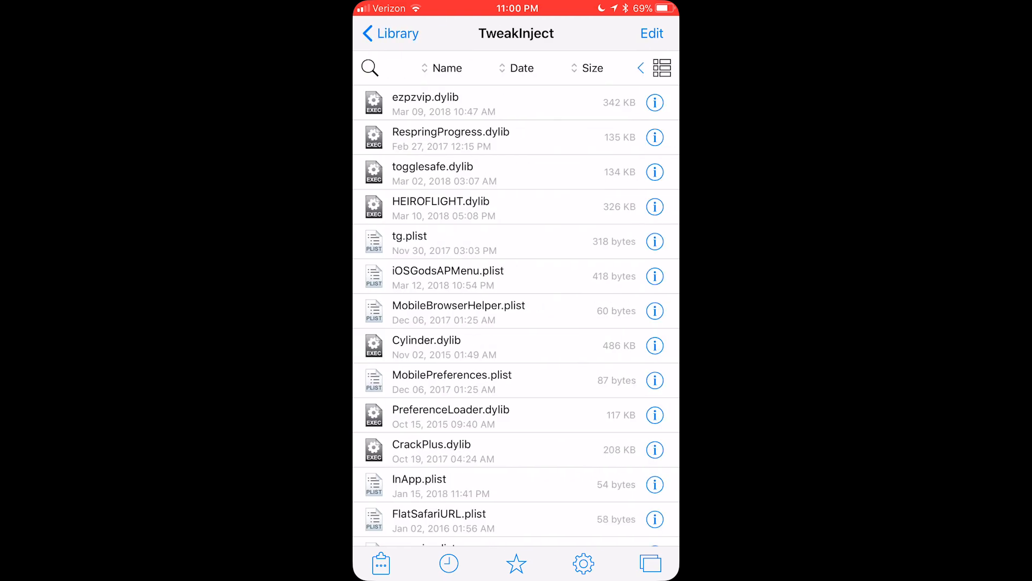
View iOSGodsAPMenu.plist's access permissions, check its 0777 mask and return to TweakInject.
{"action": "left_click", "coordinate": [379, 563]}
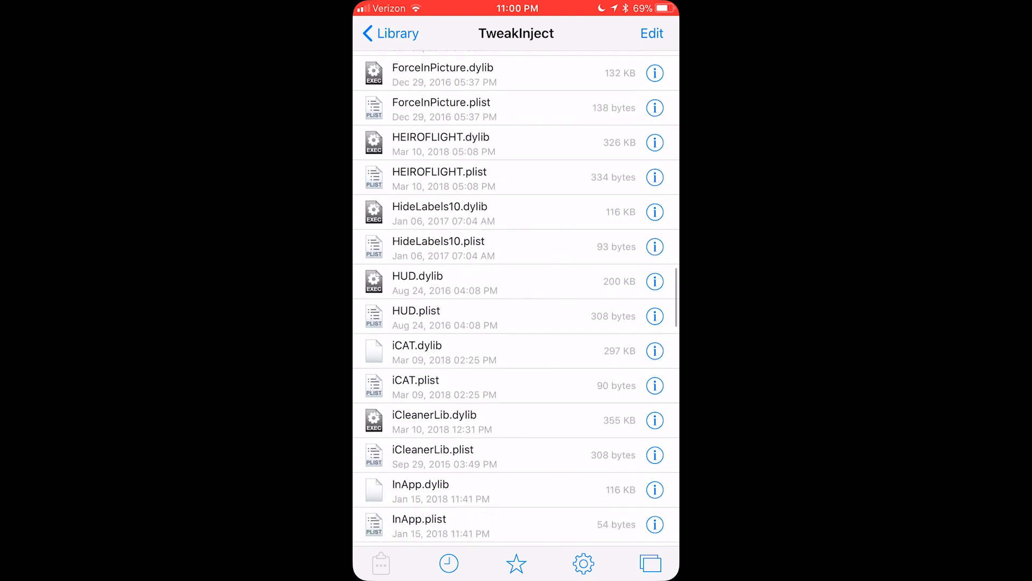
{"action": "scroll", "scroll_direction": "down", "scroll_amount": 3}
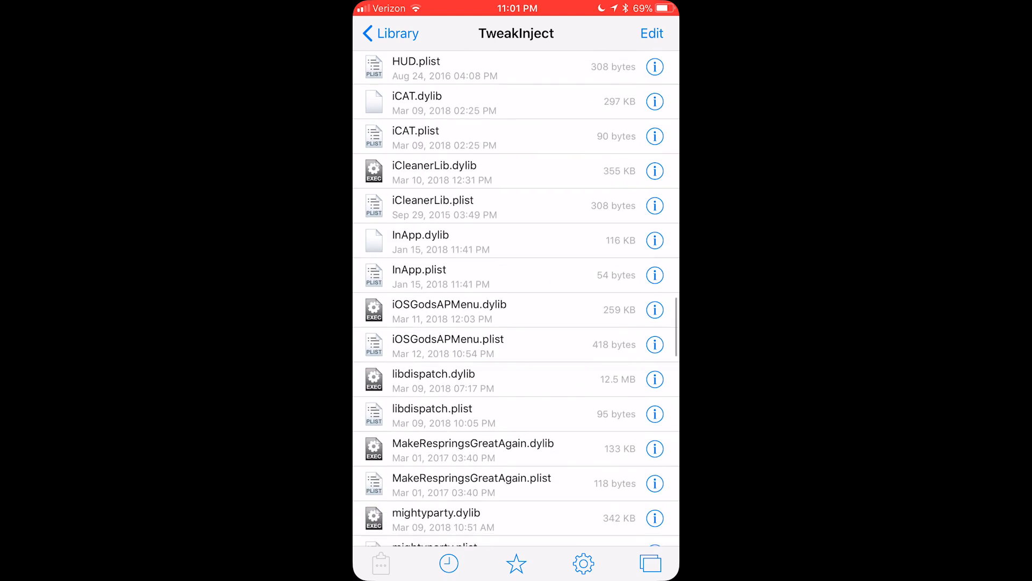
{"action": "left_click", "coordinate": [655, 344]}
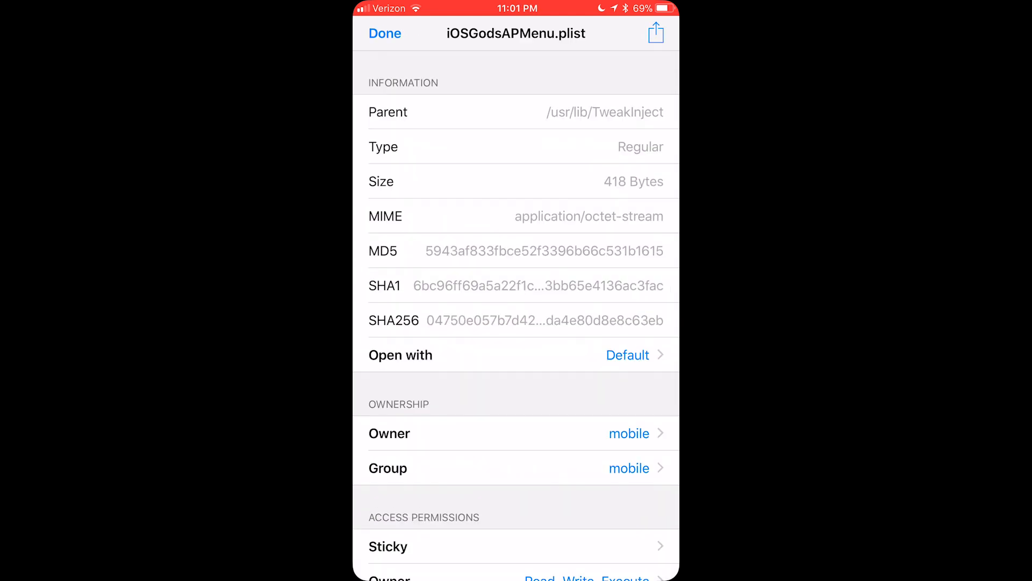
{"action": "left_click", "coordinate": [516, 546]}
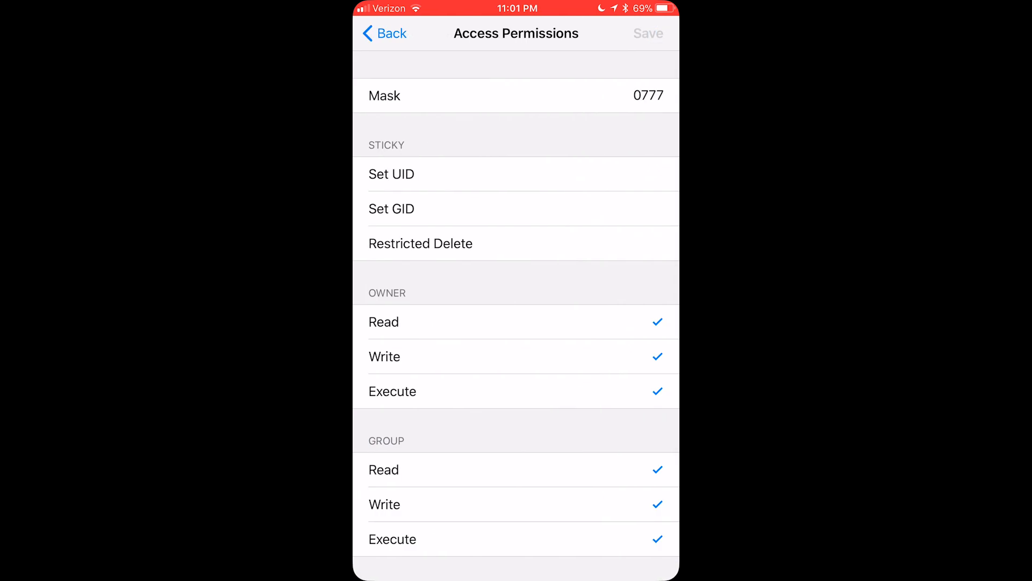
{"action": "left_click", "coordinate": [648, 96]}
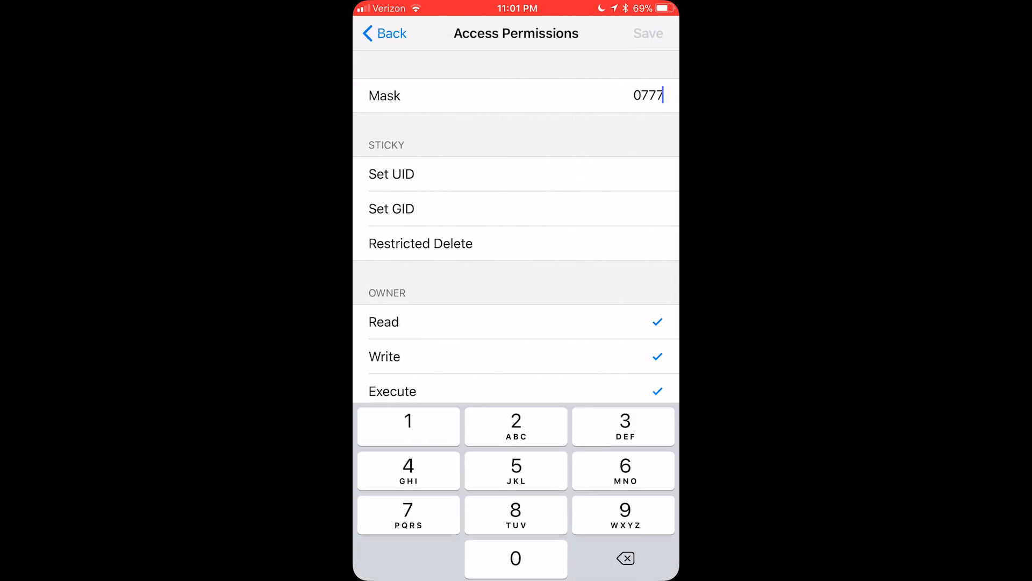
{"action": "left_click", "coordinate": [384, 33]}
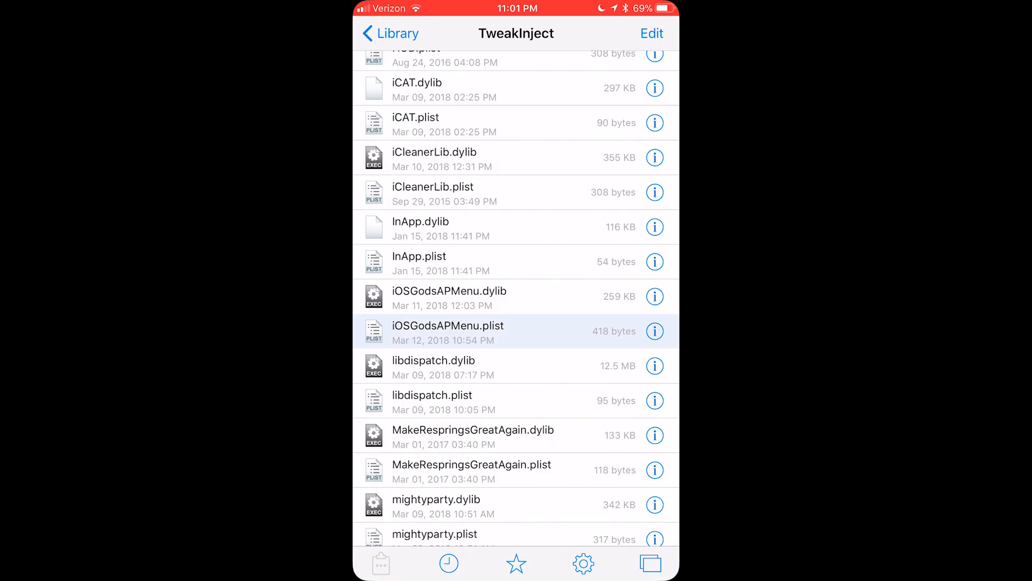
Set iOSGodsAPMenu.dylib's access permission mask to 0777 and apply it.
{"action": "left_click", "coordinate": [655, 296]}
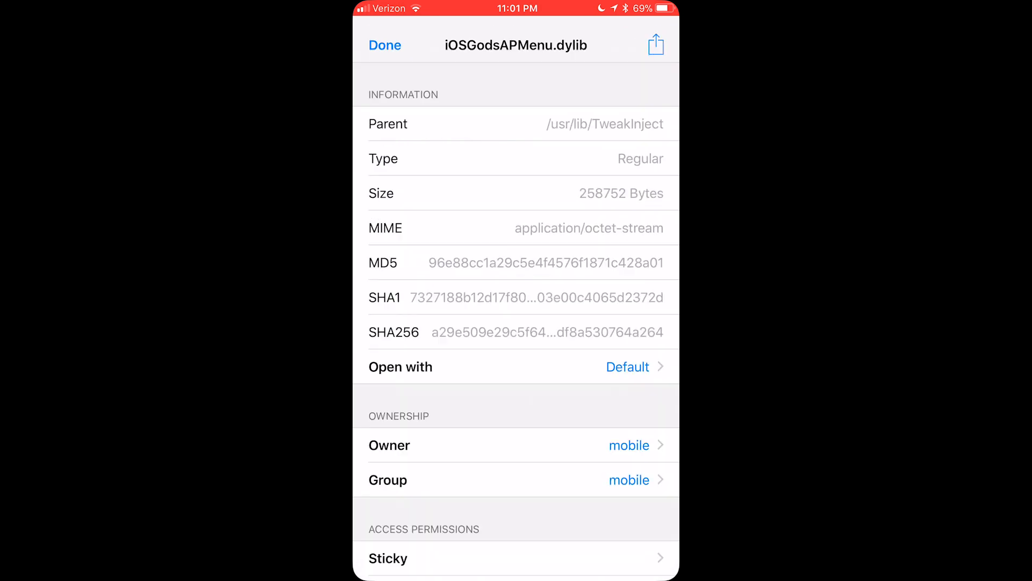
{"action": "left_click", "coordinate": [515, 558]}
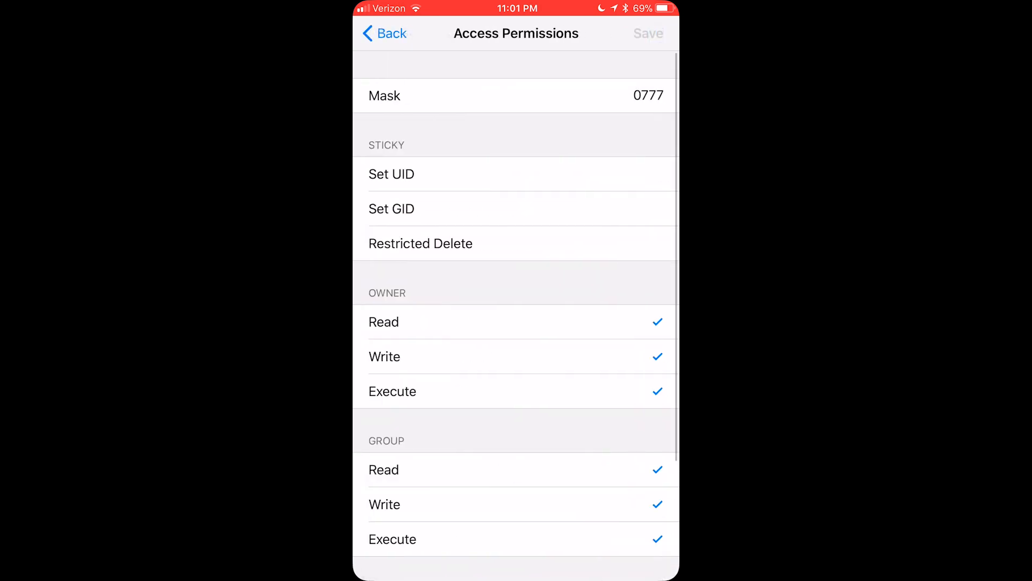
{"action": "left_click", "coordinate": [648, 96]}
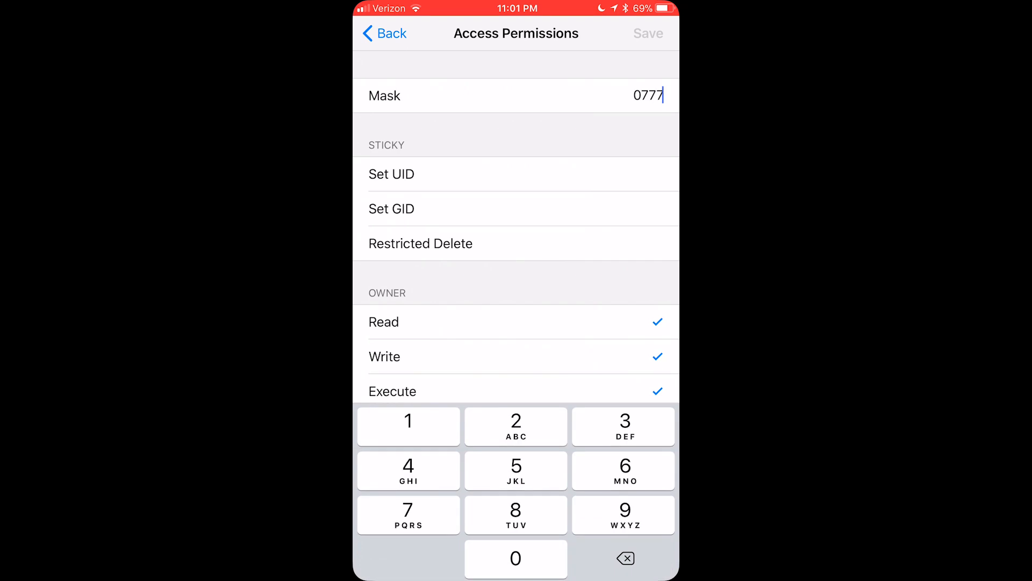
{"action": "left_click", "coordinate": [384, 34]}
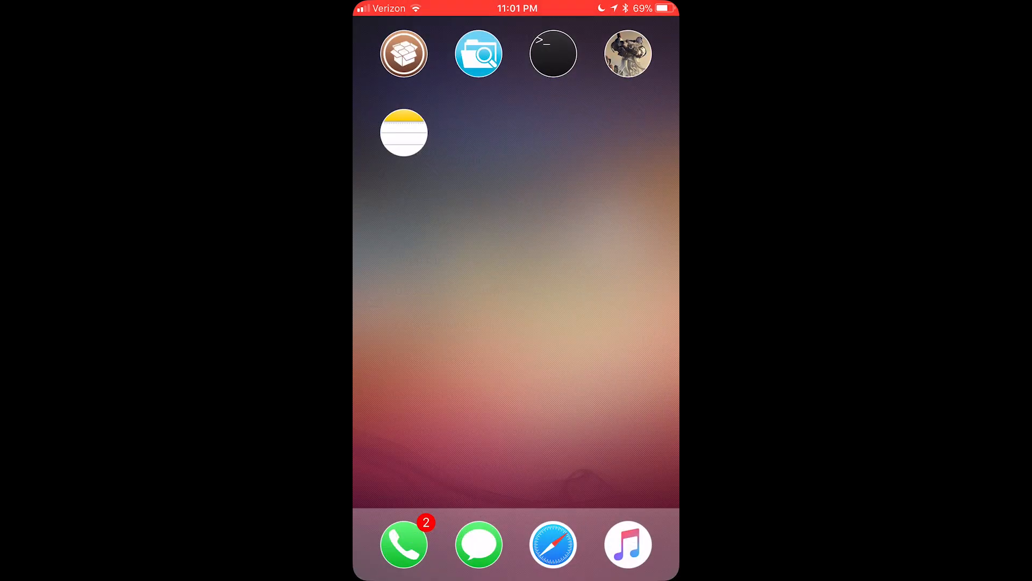
Open the downloaded iOSGods Dawn .deb in Safari and hand it to Filza.
{"action": "left_click", "coordinate": [553, 544]}
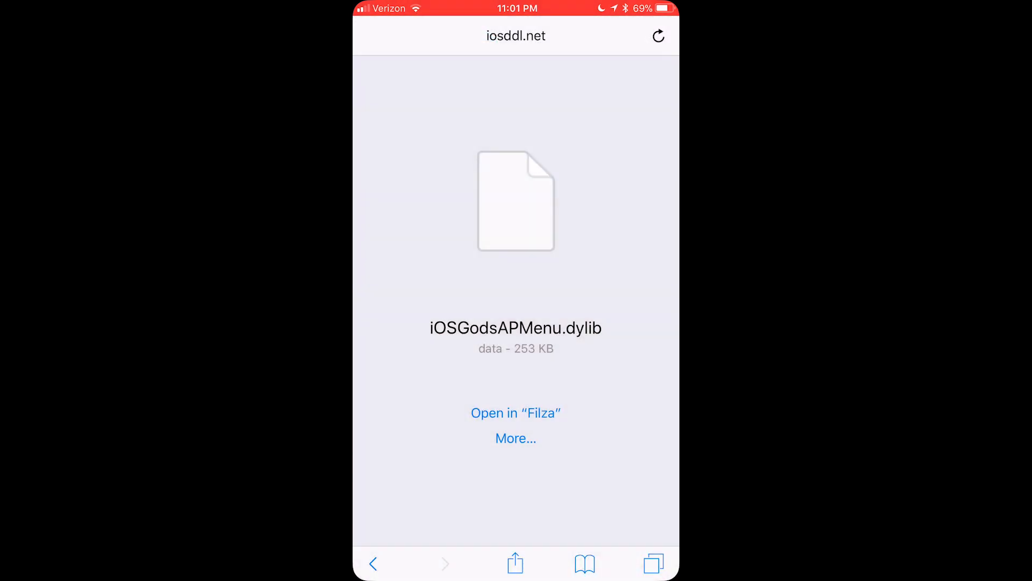
{"action": "left_click", "coordinate": [653, 562]}
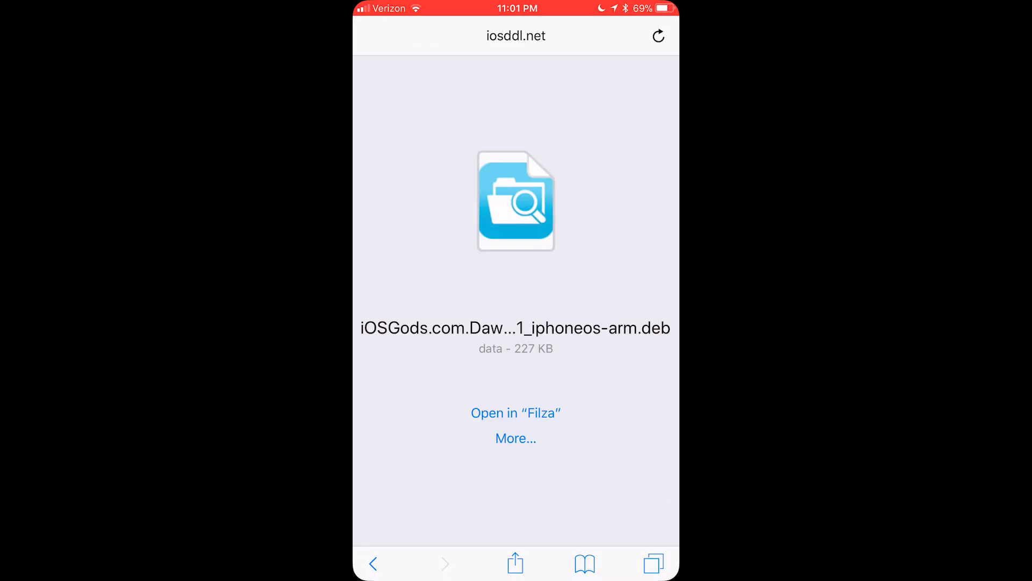
{"action": "left_click", "coordinate": [515, 413]}
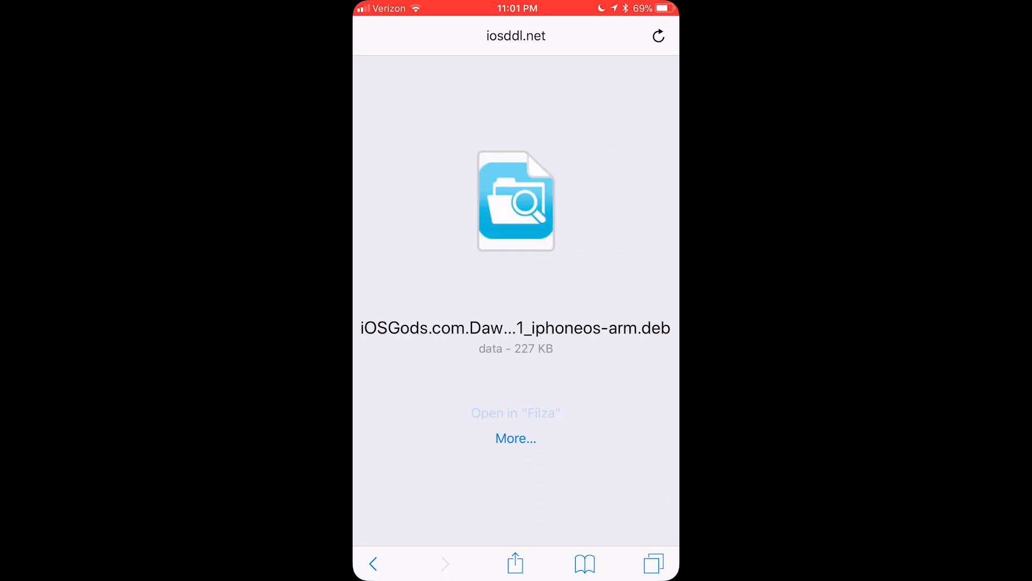
{"action": "left_click", "coordinate": [515, 413]}
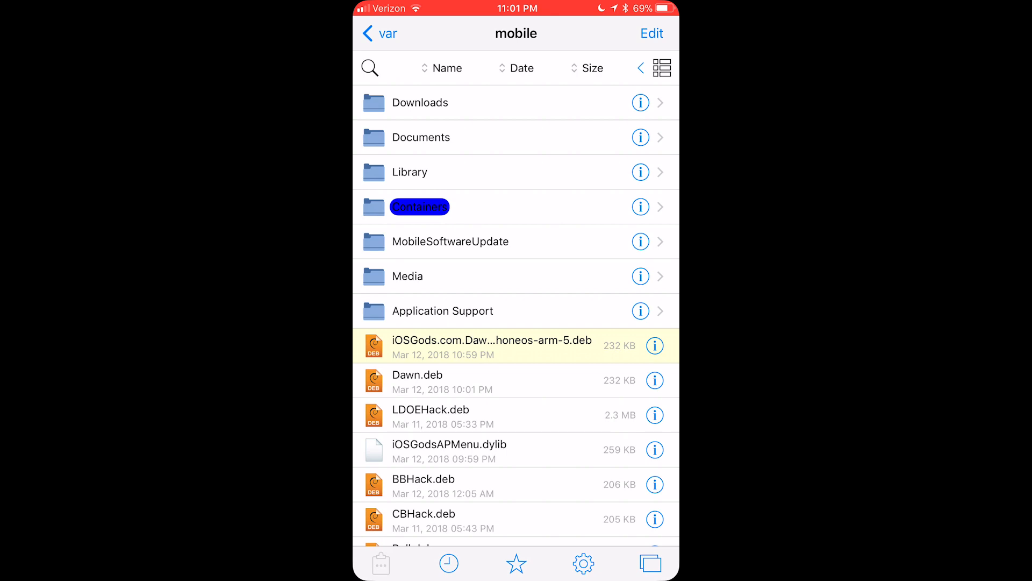
Rename the downloaded Dawn deb in /var/mobile to DHack.deb.
{"action": "left_click", "coordinate": [491, 346]}
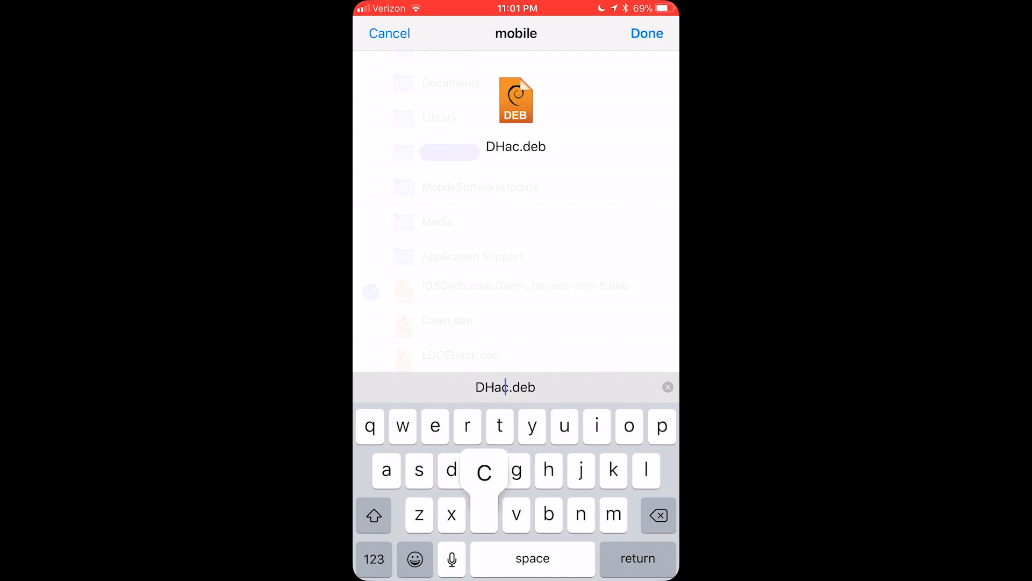
{"action": "left_click", "coordinate": [646, 34]}
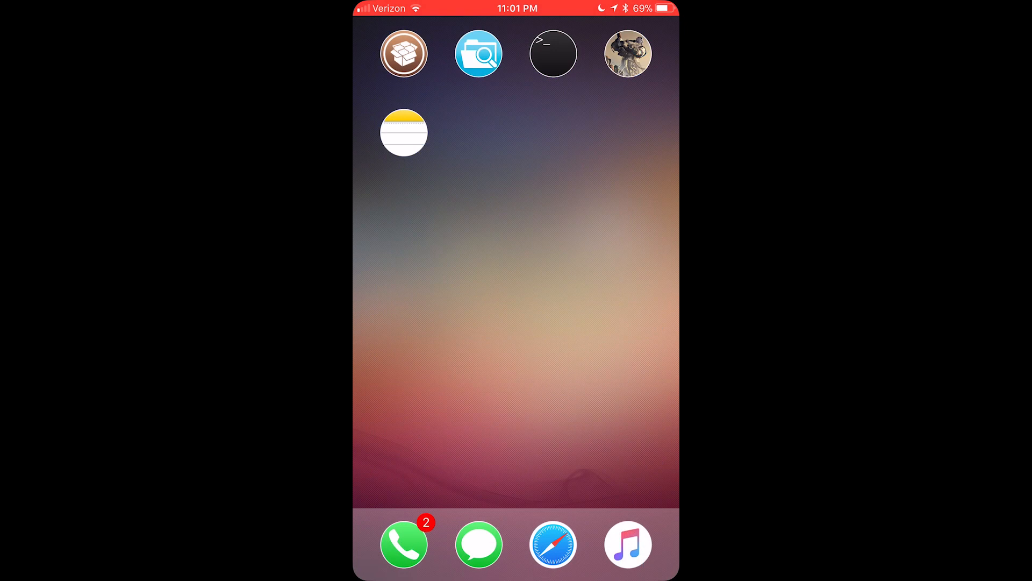
Launch NewTerm 2 and become root with su and the password.
{"action": "left_click", "coordinate": [553, 54]}
{"action": "type", "text": "su"}
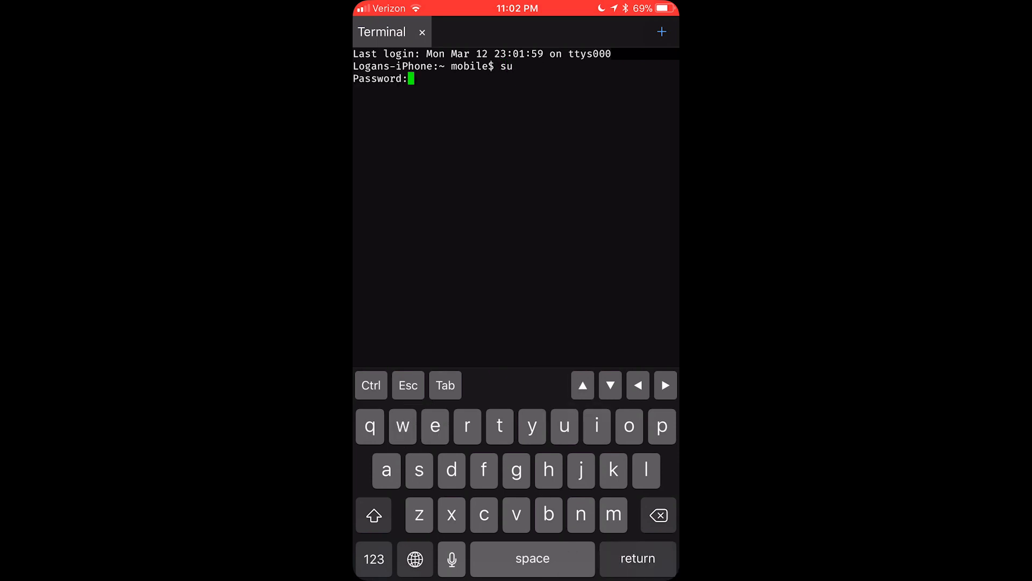
{"action": "key", "text": "return"}
{"action": "type", "text": "d"}
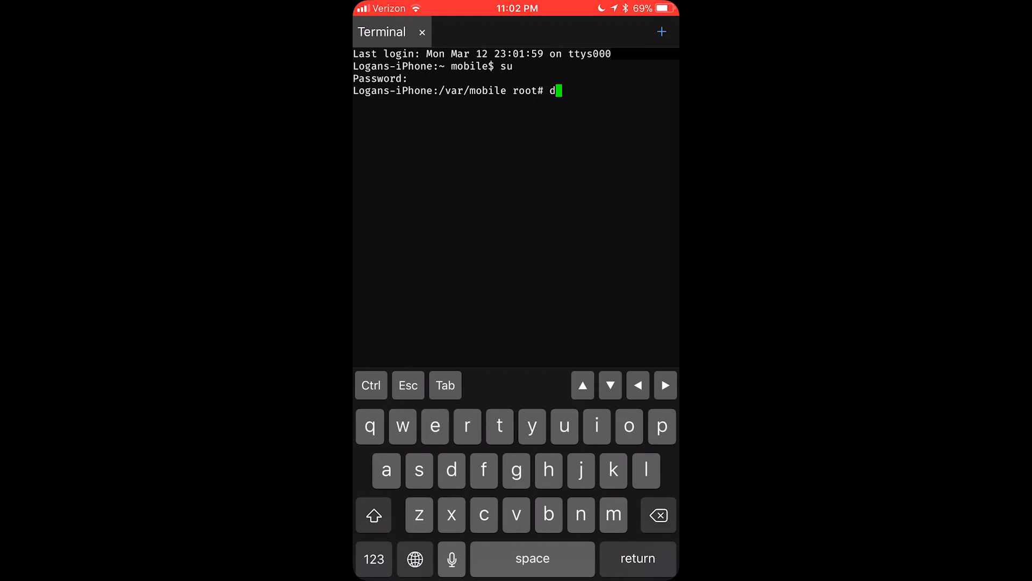
Run dpkg -i /var/mobile/DHack.deb to install iosgods.com.dawnoftitans.
{"action": "type", "text": "pkg"}
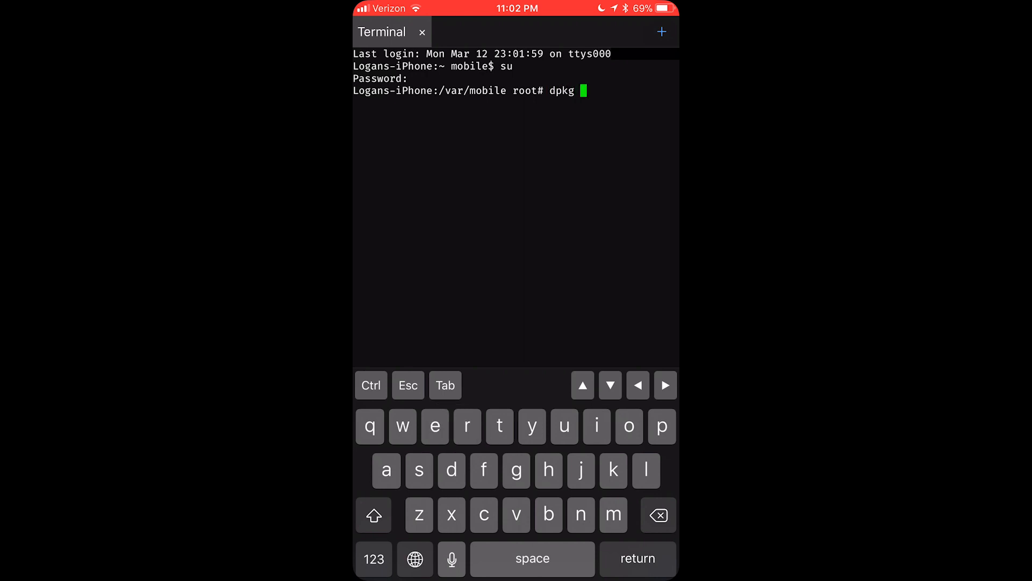
{"action": "type", "text": "-i"}
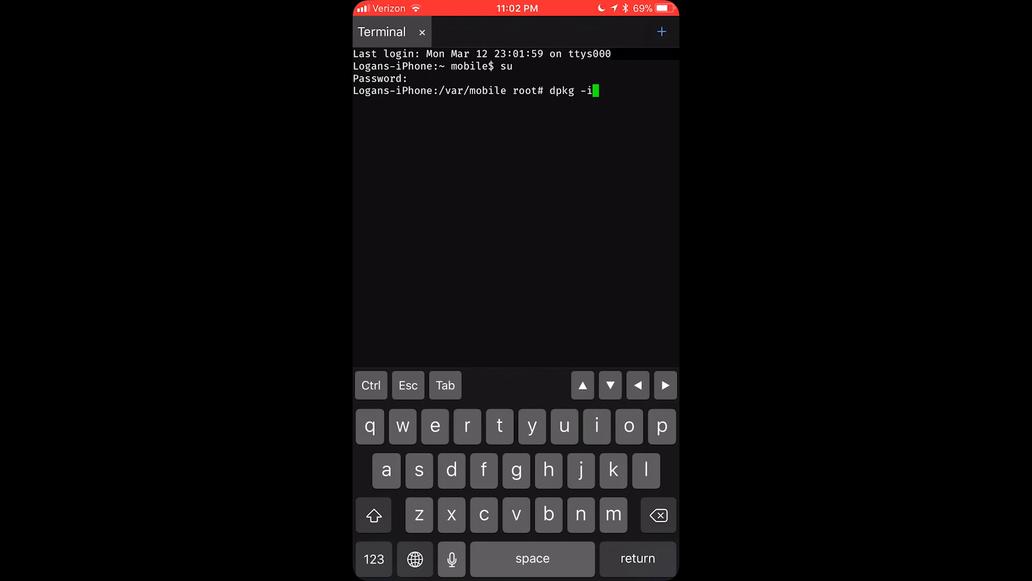
{"action": "left_click", "coordinate": [373, 559]}
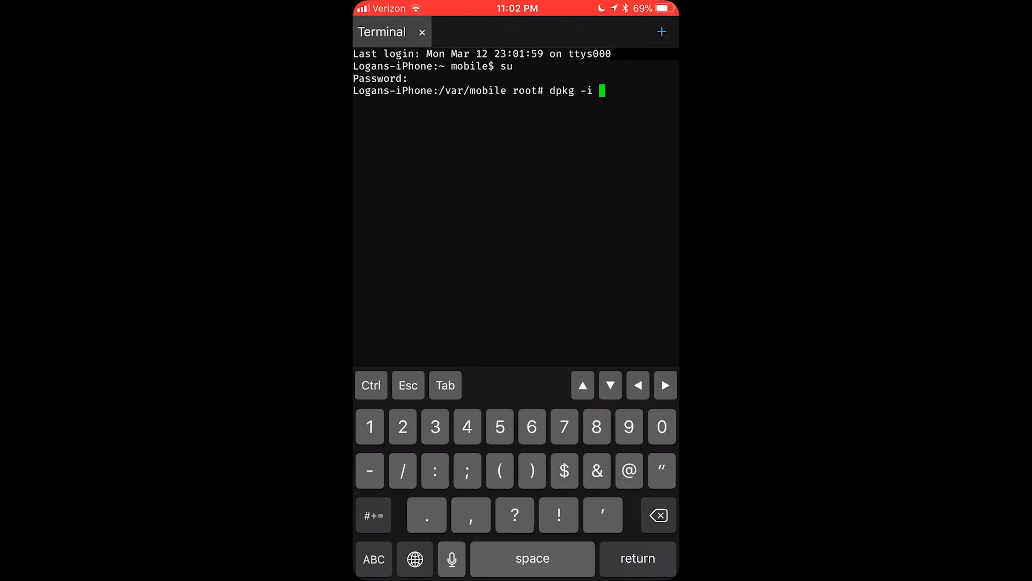
{"action": "type", "text": "/var"}
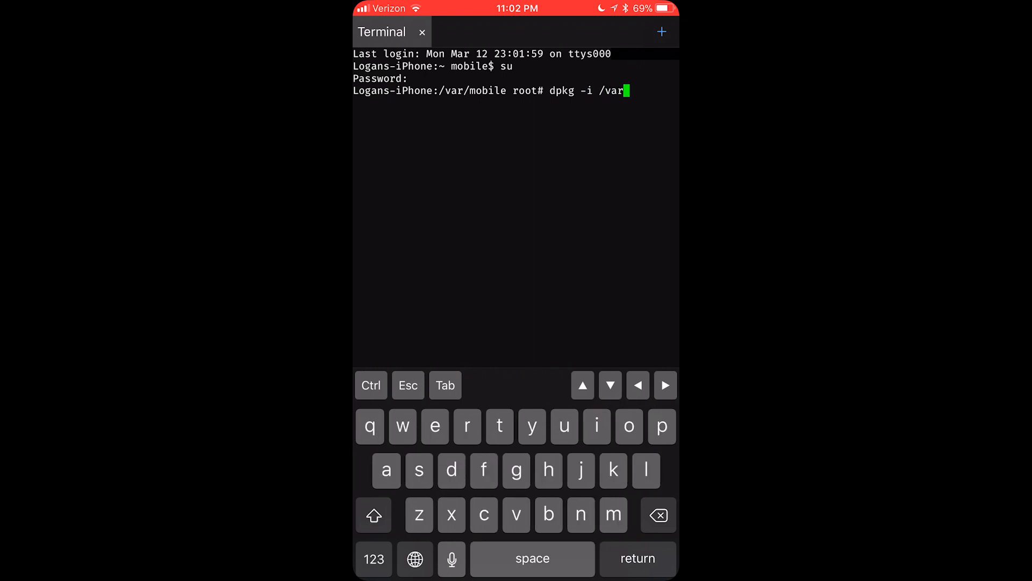
{"action": "left_click", "coordinate": [373, 559]}
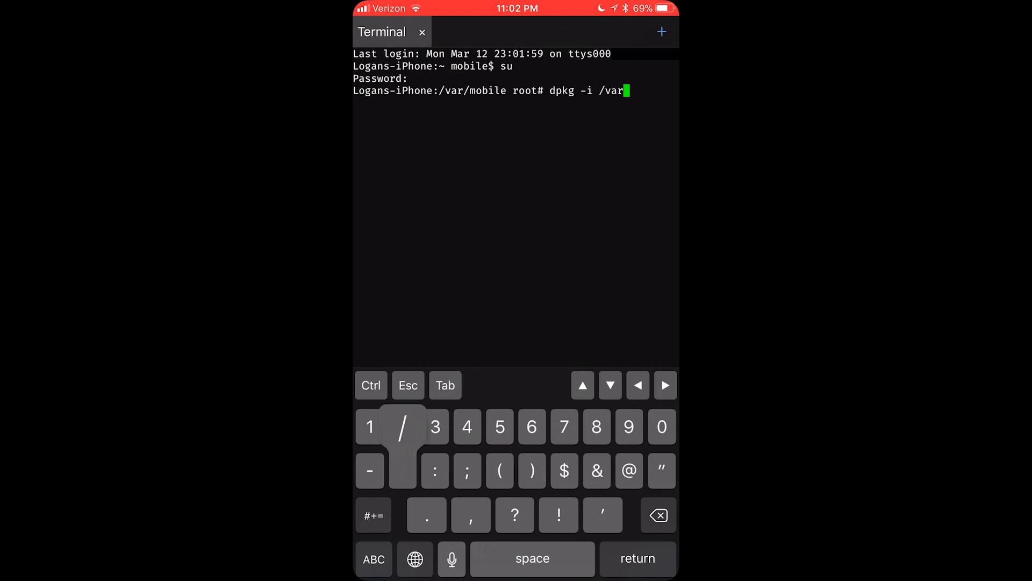
{"action": "type", "text": "mobile/"}
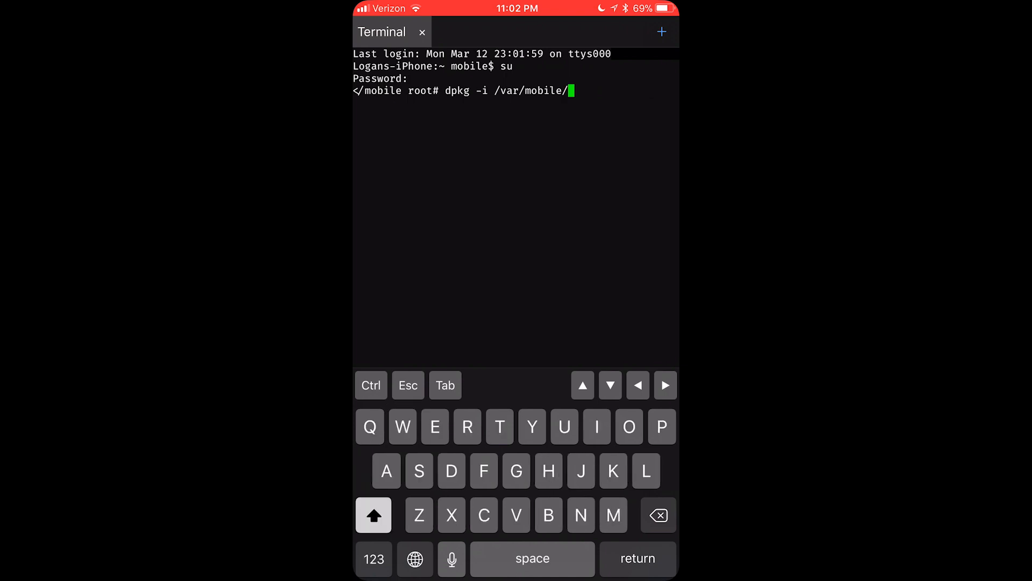
{"action": "type", "text": "DHac"}
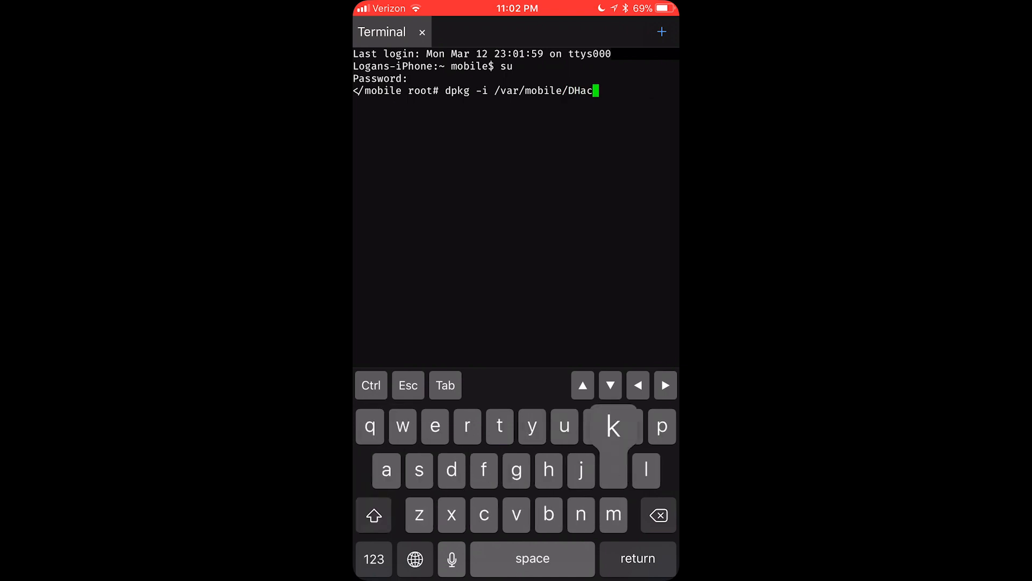
{"action": "type", "text": "k.de"}
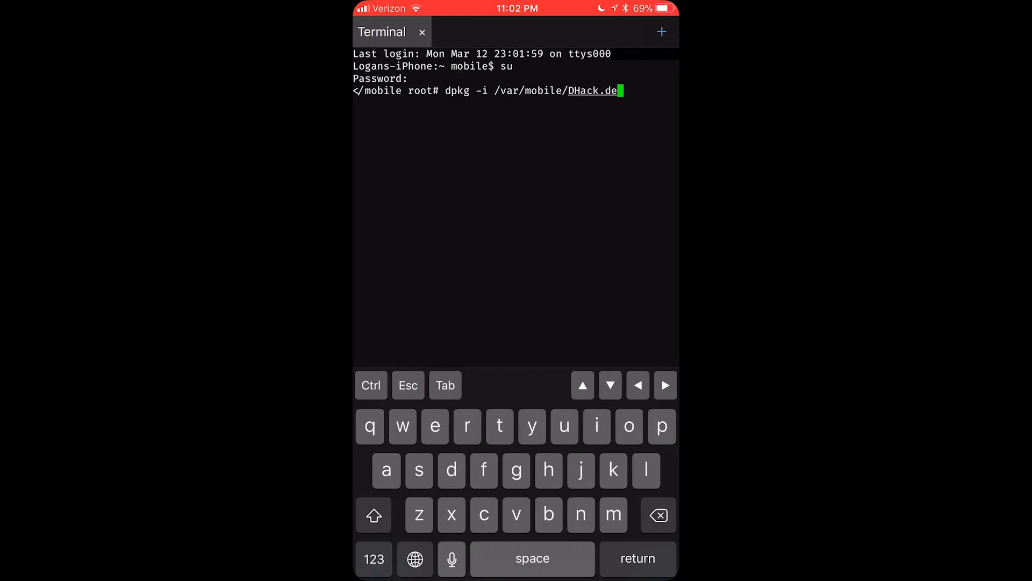
{"action": "key", "text": "return"}
{"action": "type", "text": "killall"}
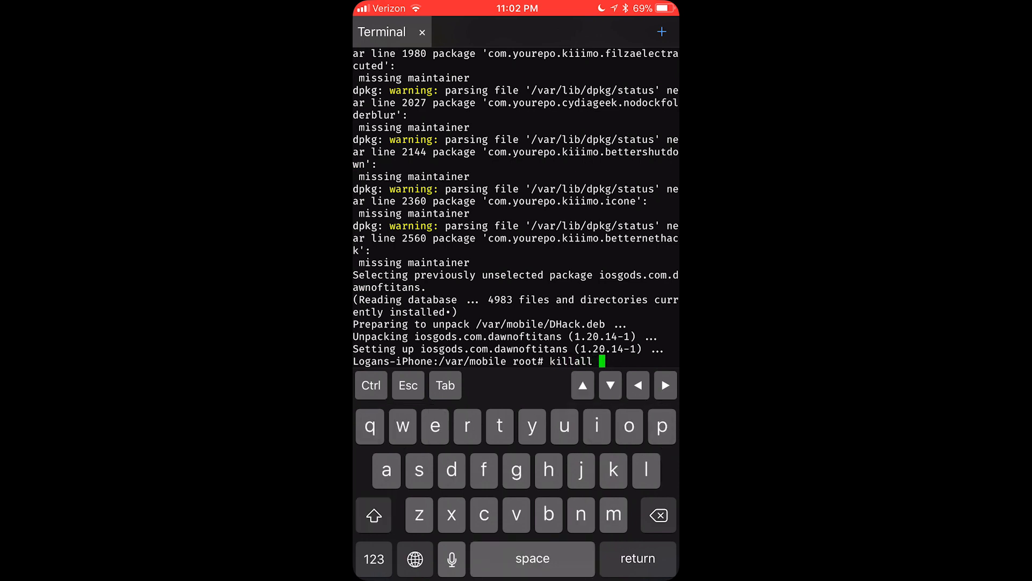
Run killall SpringBoard in NewTerm so the device resprings to the home screen.
{"action": "type", "text": "SpringBoard"}
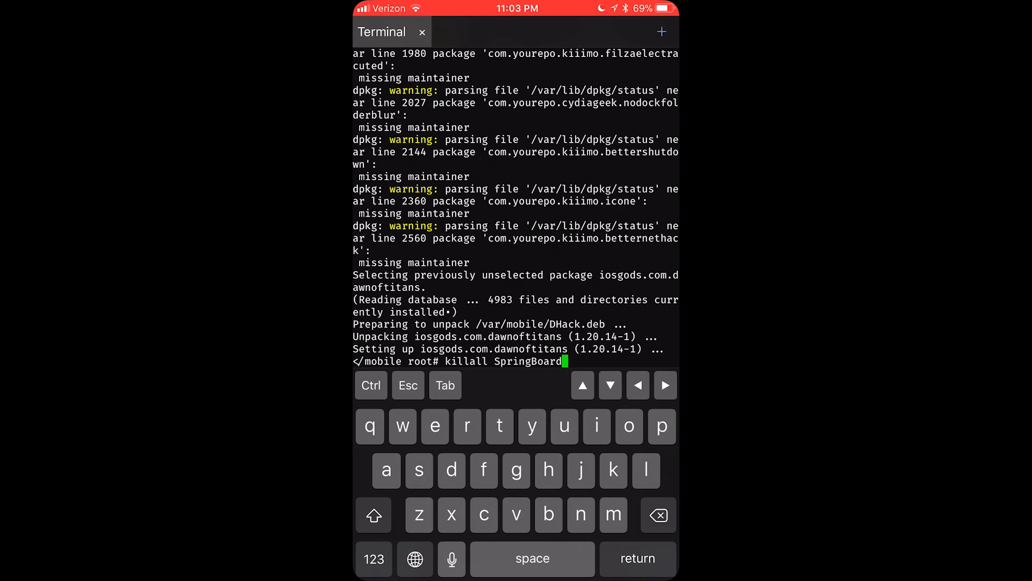
{"action": "key", "text": "return"}
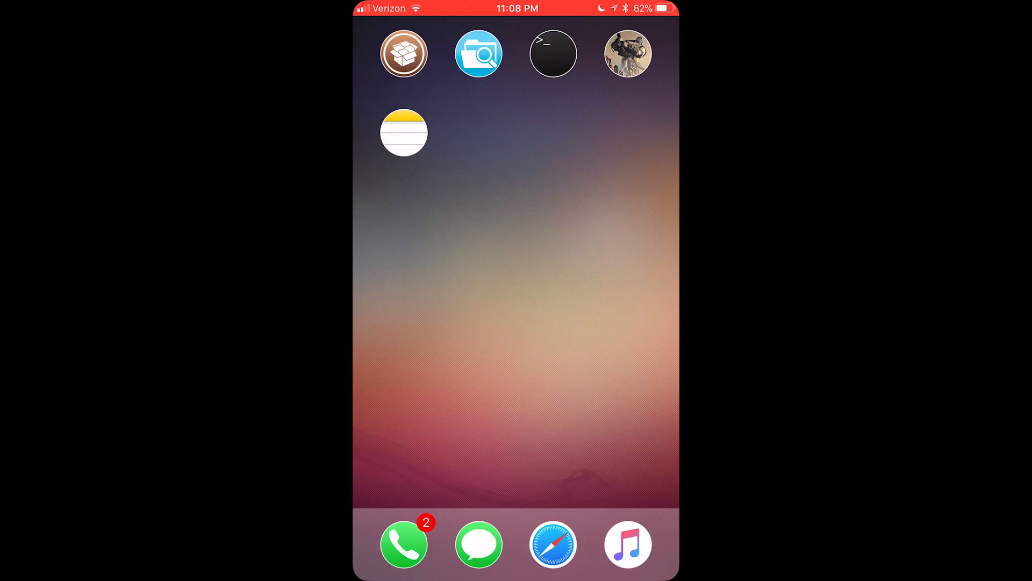
Navigate to /usr/lib/TweakInject, sort by name and scroll to the DawnofTitansiOSGodsCom files.
{"action": "left_click", "coordinate": [479, 53]}
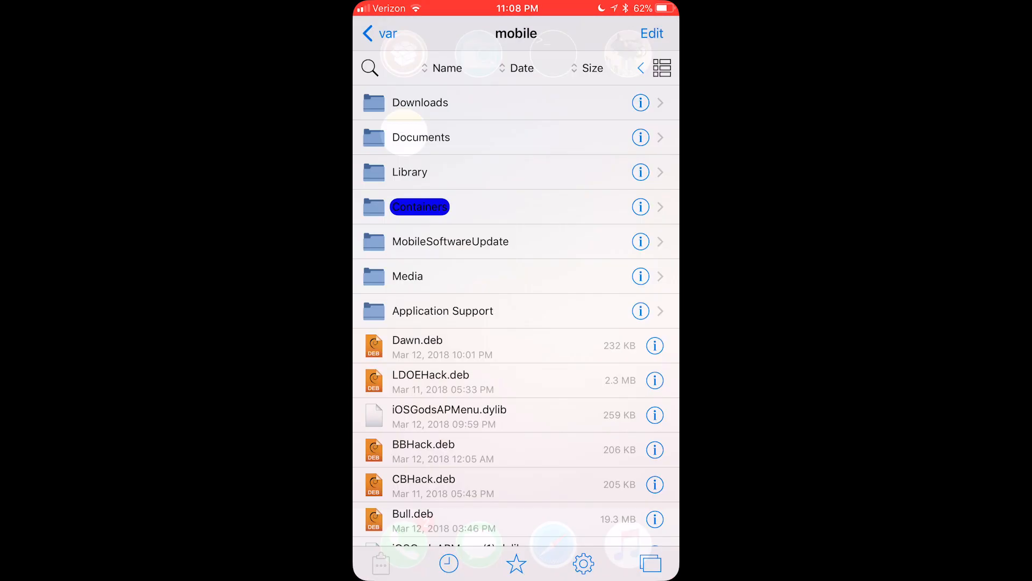
{"action": "left_click", "coordinate": [379, 33]}
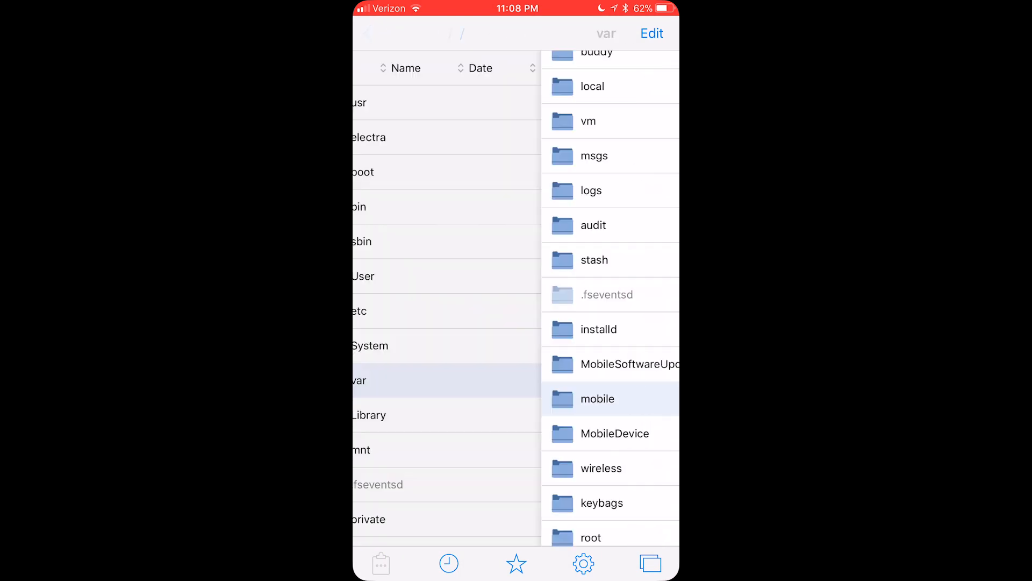
{"action": "left_click", "coordinate": [371, 33]}
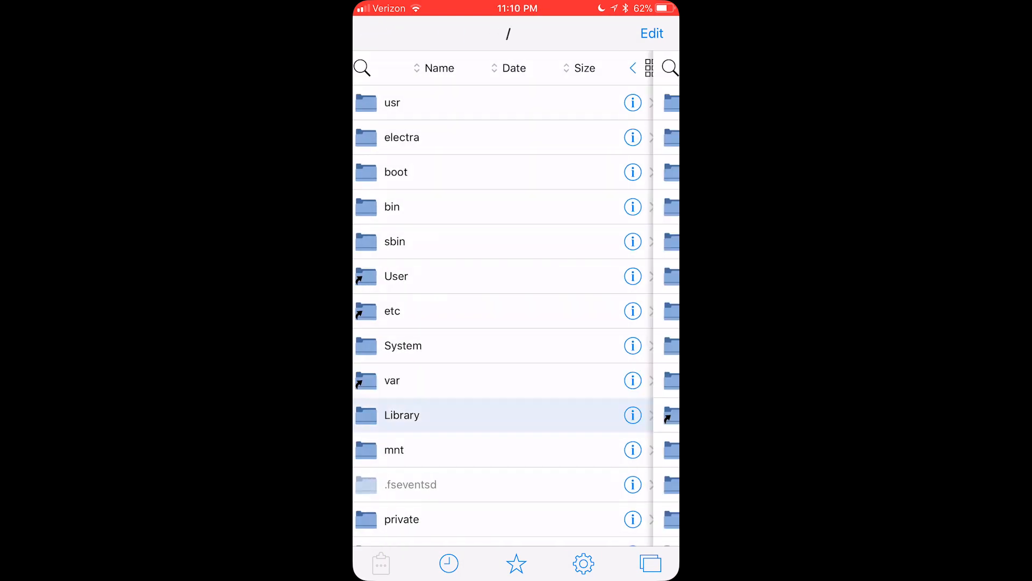
{"action": "left_click", "coordinate": [401, 415]}
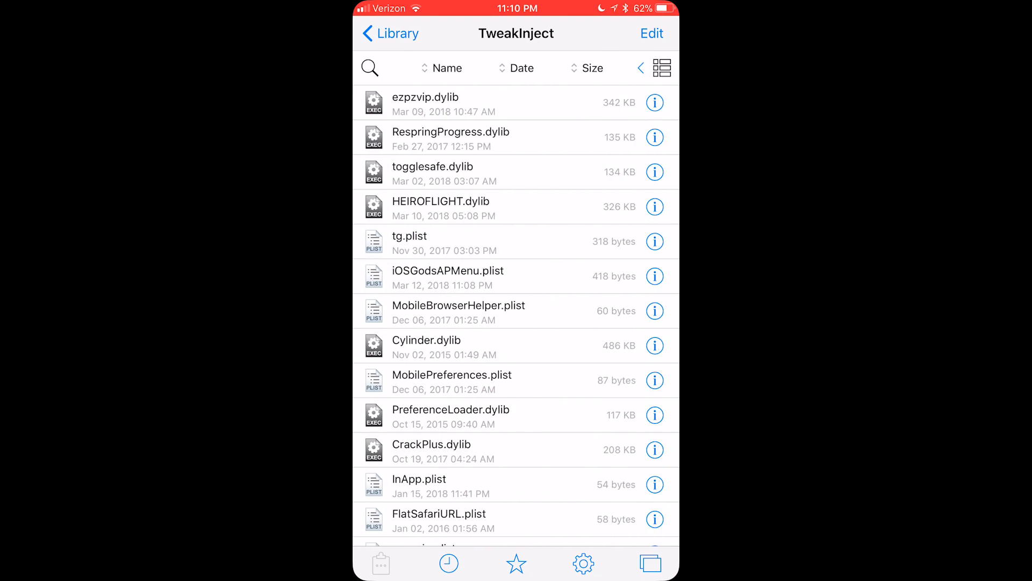
{"action": "left_click", "coordinate": [447, 68]}
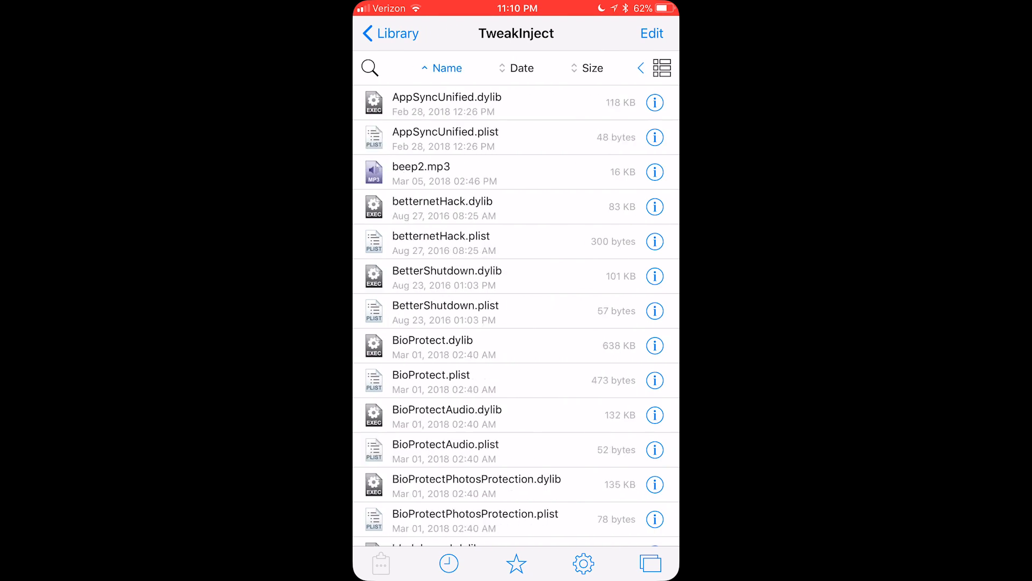
{"action": "scroll", "scroll_direction": "down", "scroll_amount": 3}
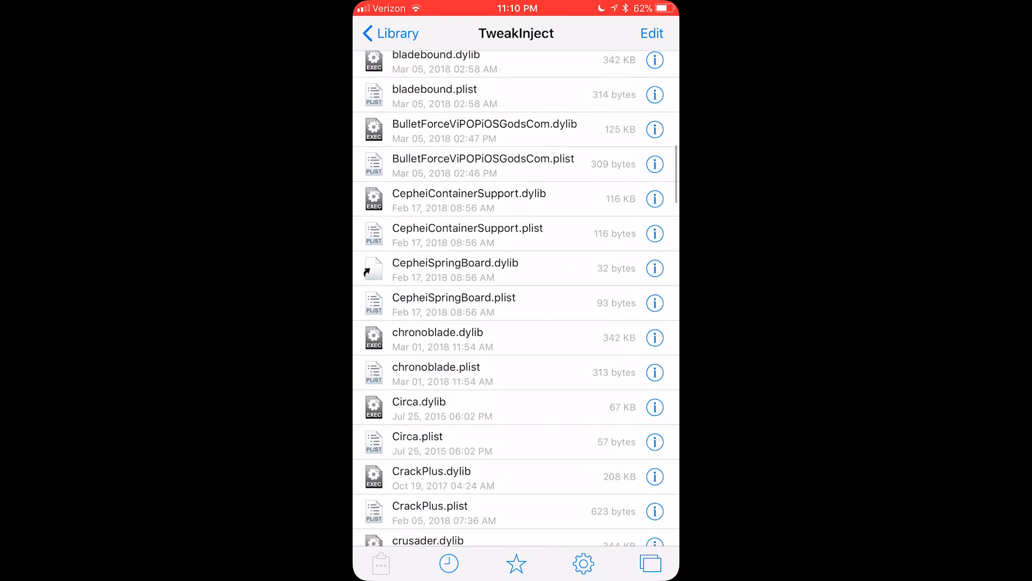
{"action": "scroll", "scroll_direction": "down", "scroll_amount": 3}
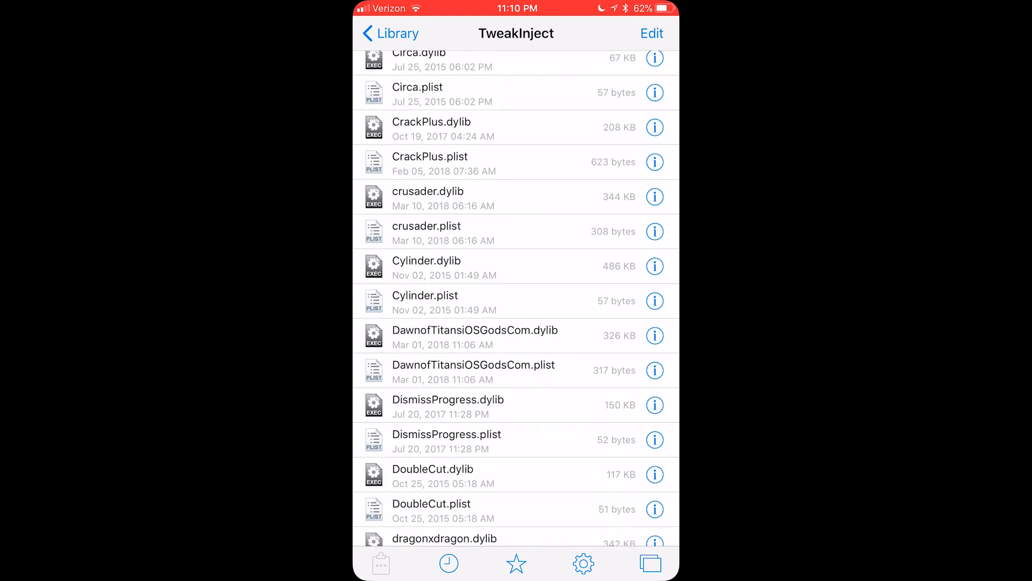
{"action": "left_click", "coordinate": [474, 364]}
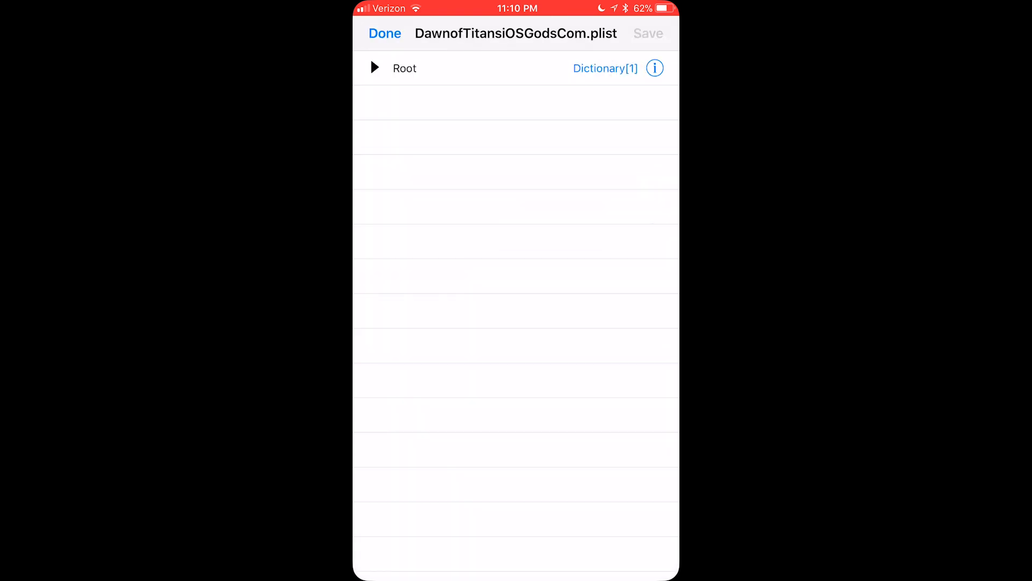
{"action": "left_click", "coordinate": [374, 67]}
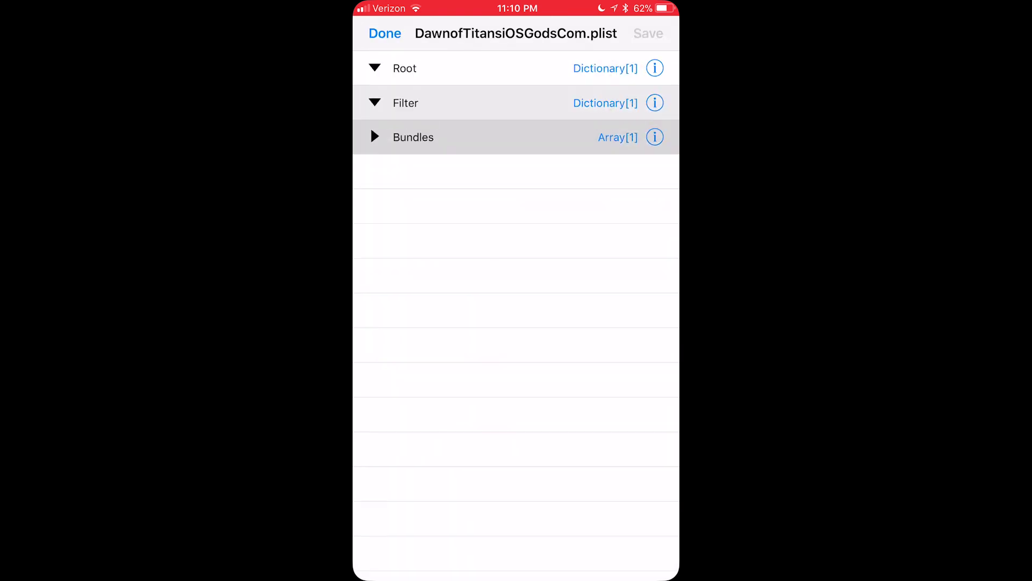
{"action": "left_click", "coordinate": [374, 136]}
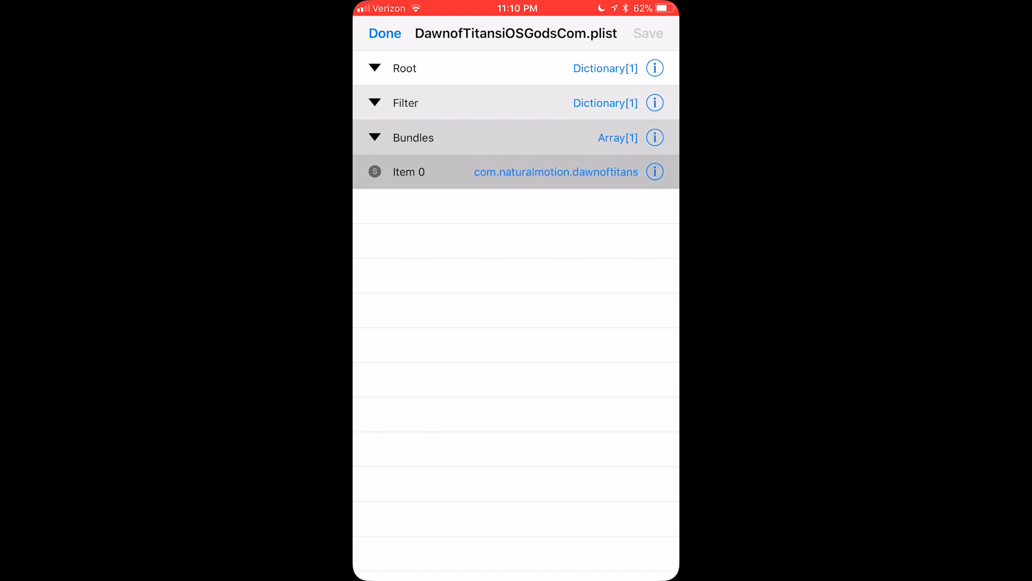
{"action": "left_click", "coordinate": [655, 172]}
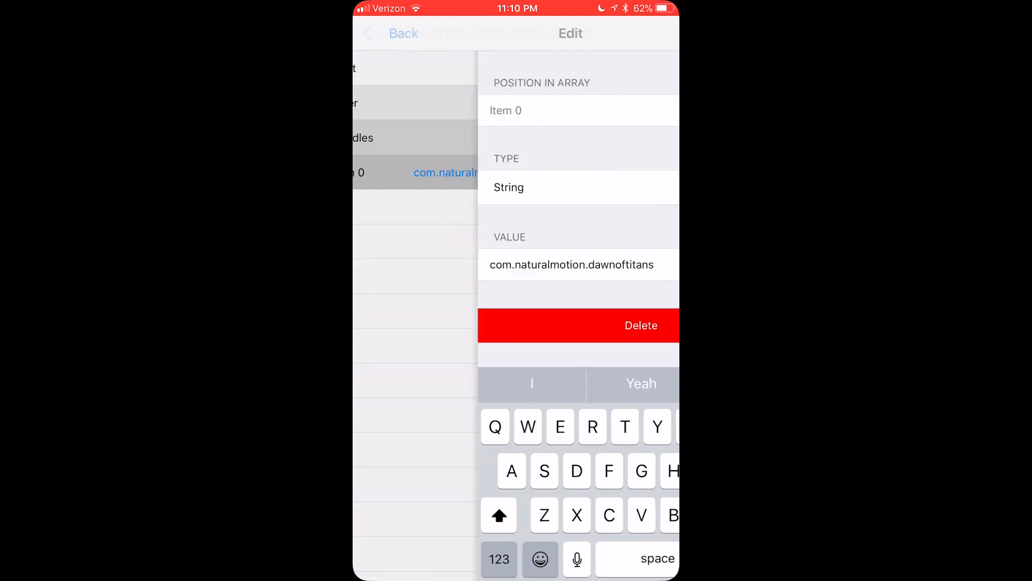
{"action": "left_click", "coordinate": [395, 33]}
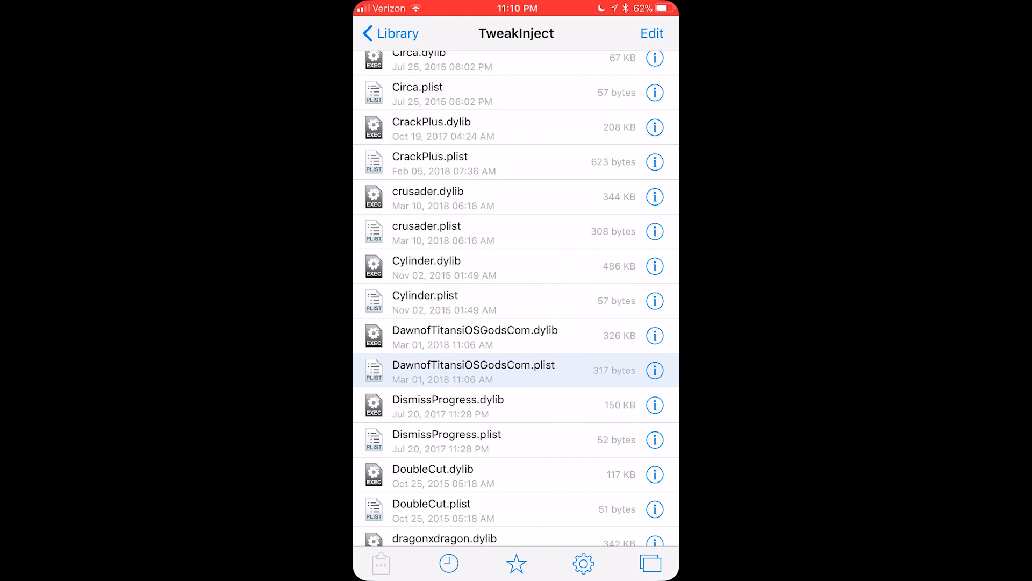
Set DawnofTitansiOSGodsCom.dylib access permissions to 0777 and save.
{"action": "left_click", "coordinate": [655, 336]}
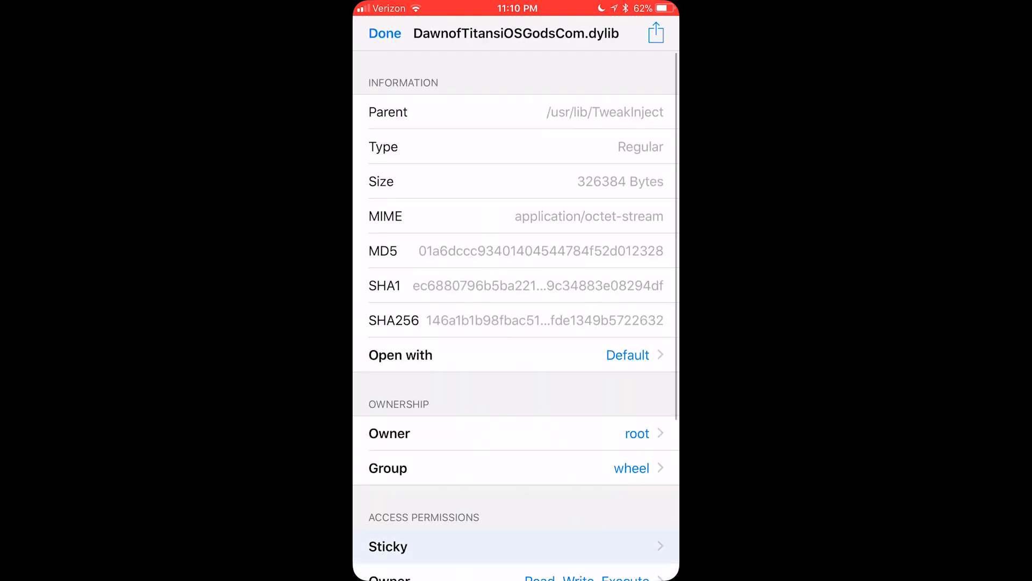
{"action": "left_click", "coordinate": [516, 547]}
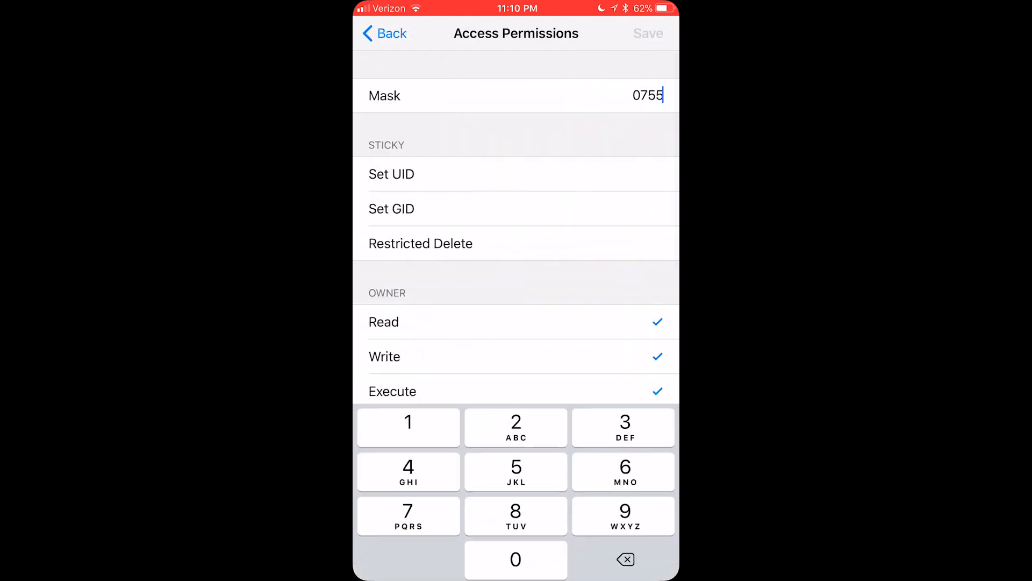
{"action": "left_click", "coordinate": [408, 515]}
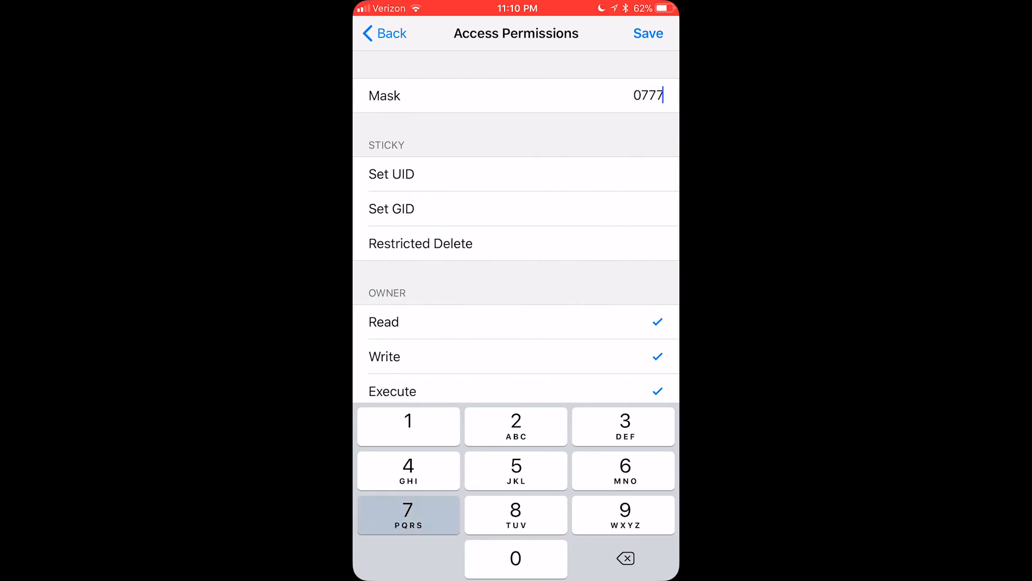
{"action": "left_click", "coordinate": [647, 33]}
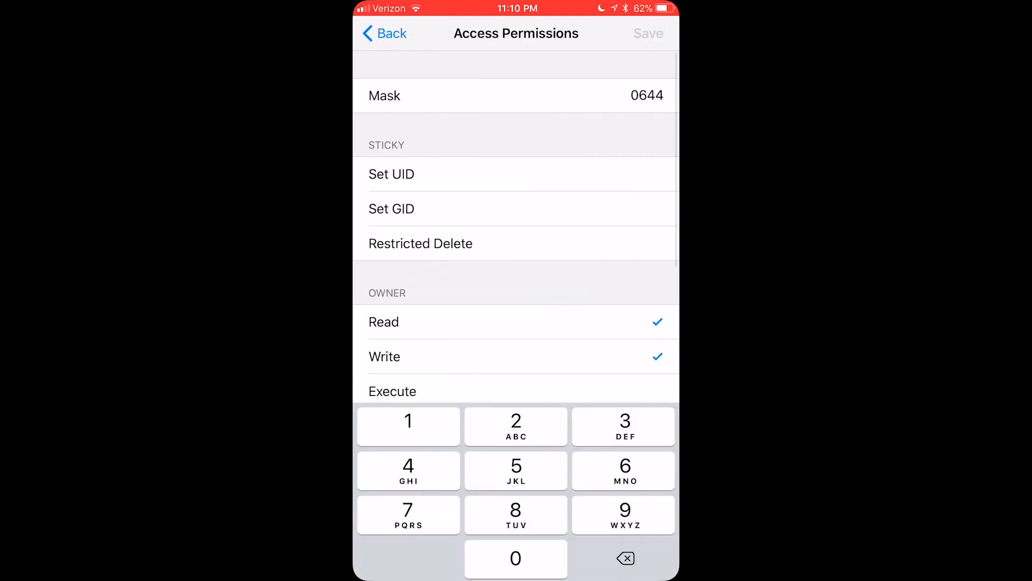
Set the DawnofTitansiOSGodsCom plist permissions to 0777, save and return to the folder.
{"action": "left_click", "coordinate": [409, 514]}
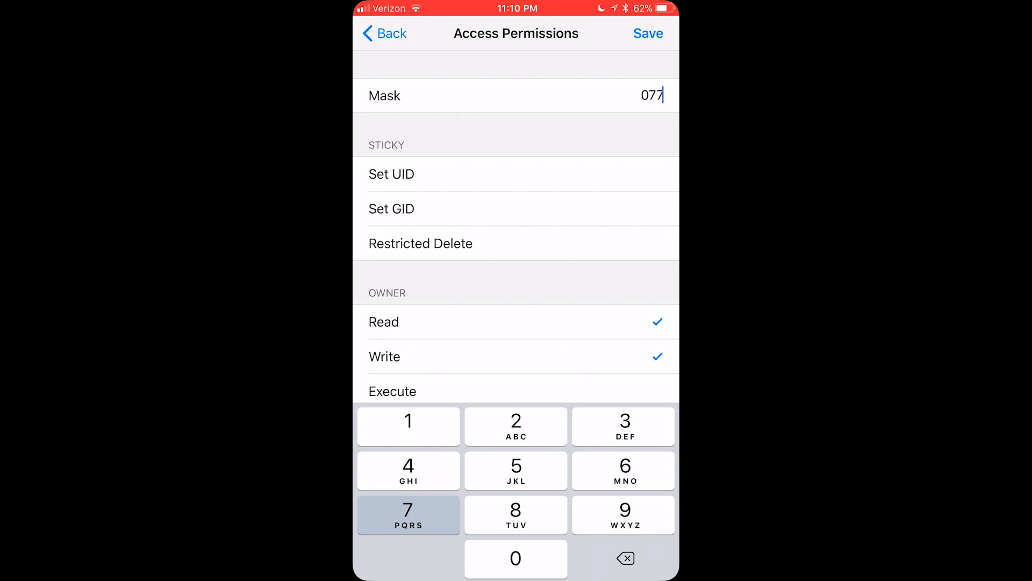
{"action": "left_click", "coordinate": [648, 34]}
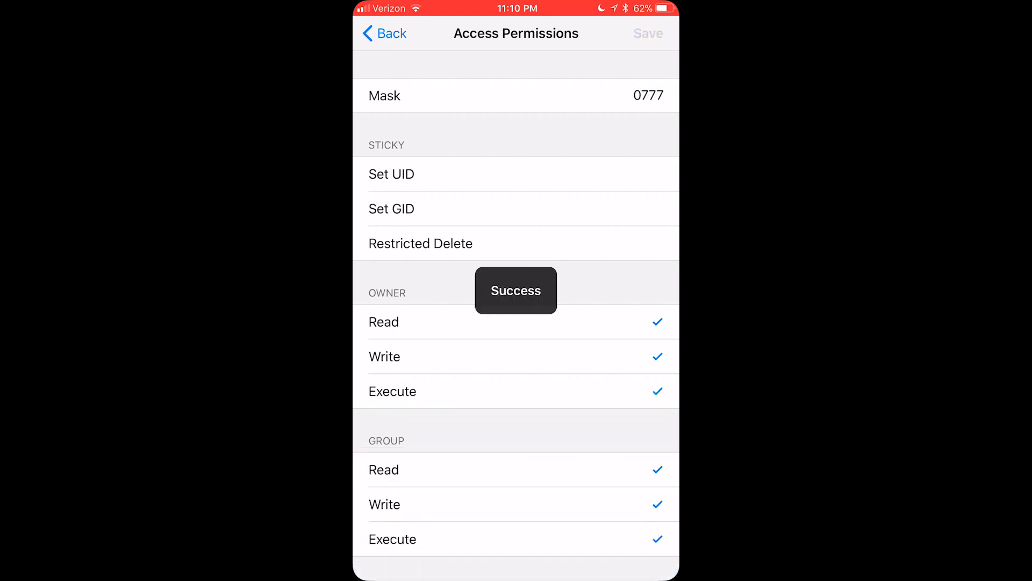
{"action": "left_click", "coordinate": [384, 33]}
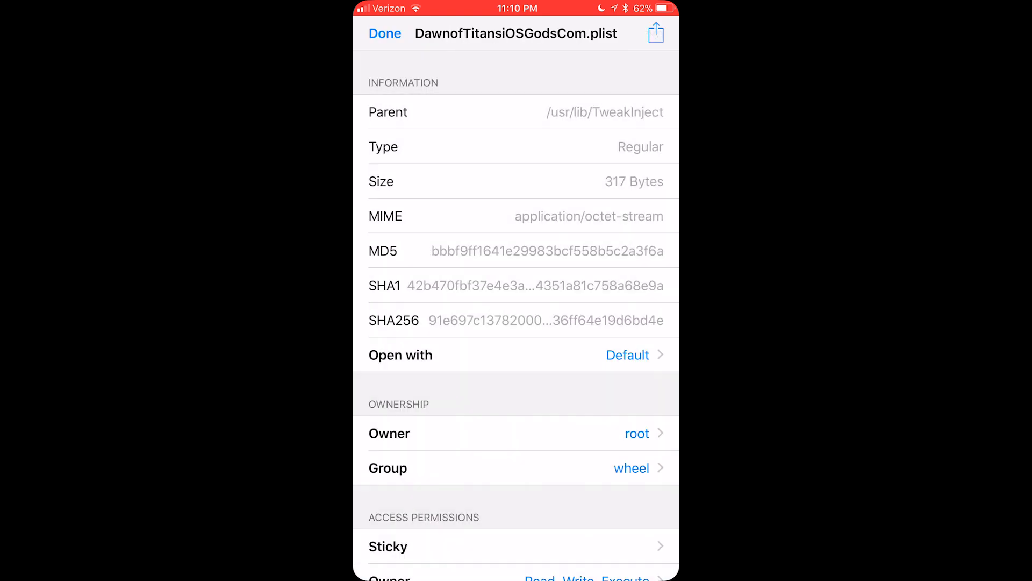
{"action": "left_click", "coordinate": [385, 33]}
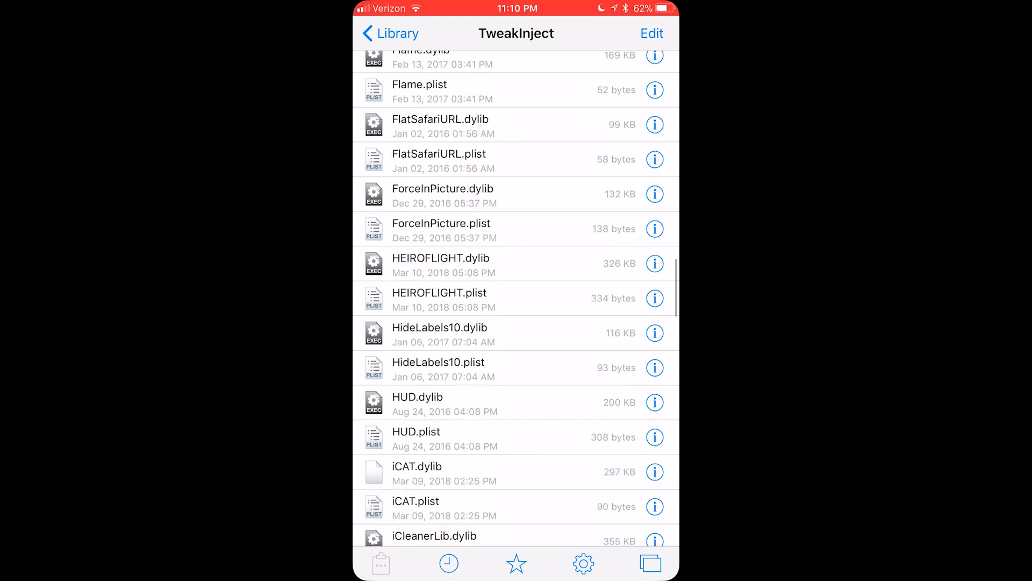
In iOSGodsAPMenu.plist, add a new item to the Bundles array.
{"action": "scroll", "scroll_direction": "down", "scroll_amount": 3}
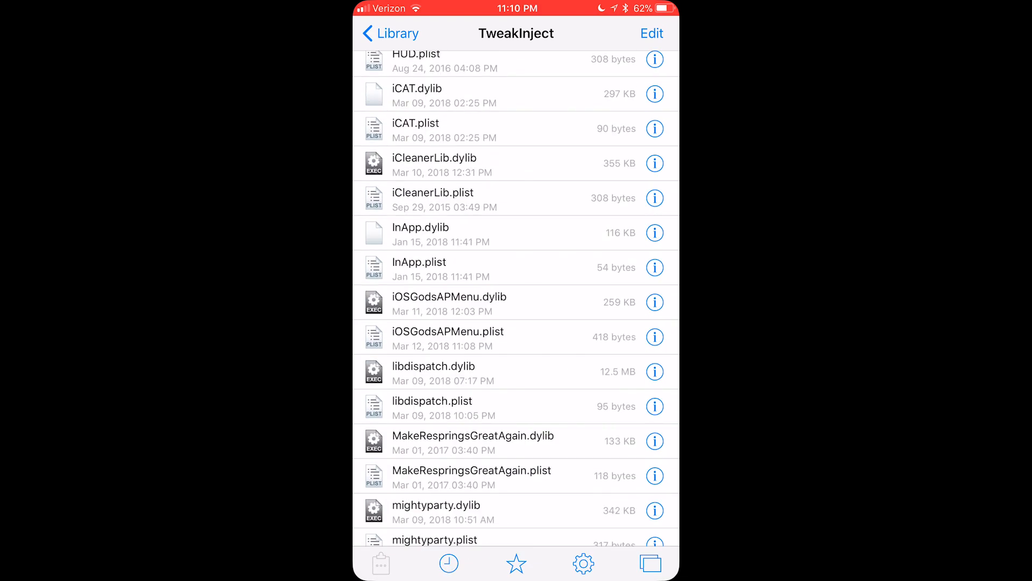
{"action": "left_click", "coordinate": [448, 331]}
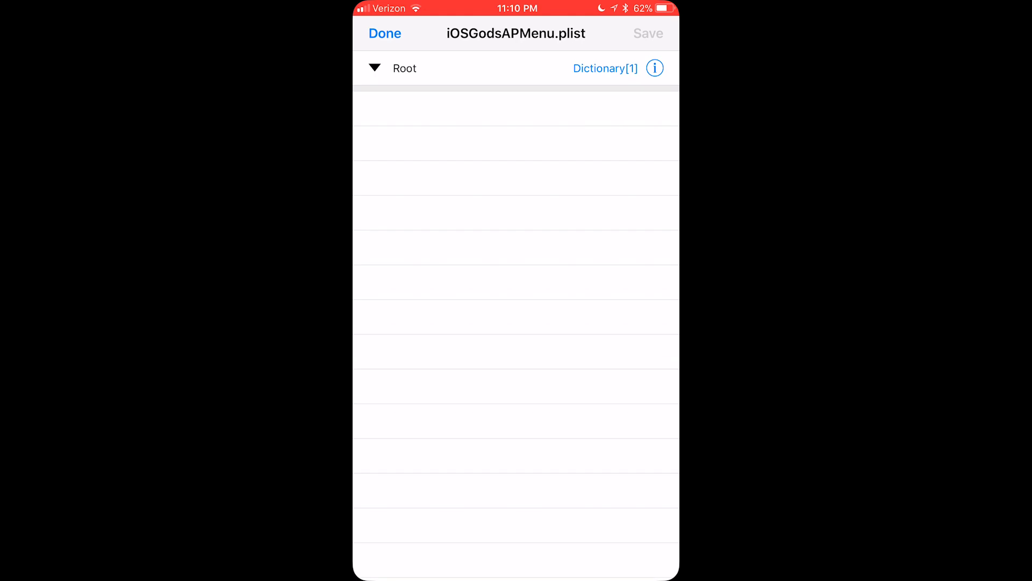
{"action": "left_click", "coordinate": [374, 67]}
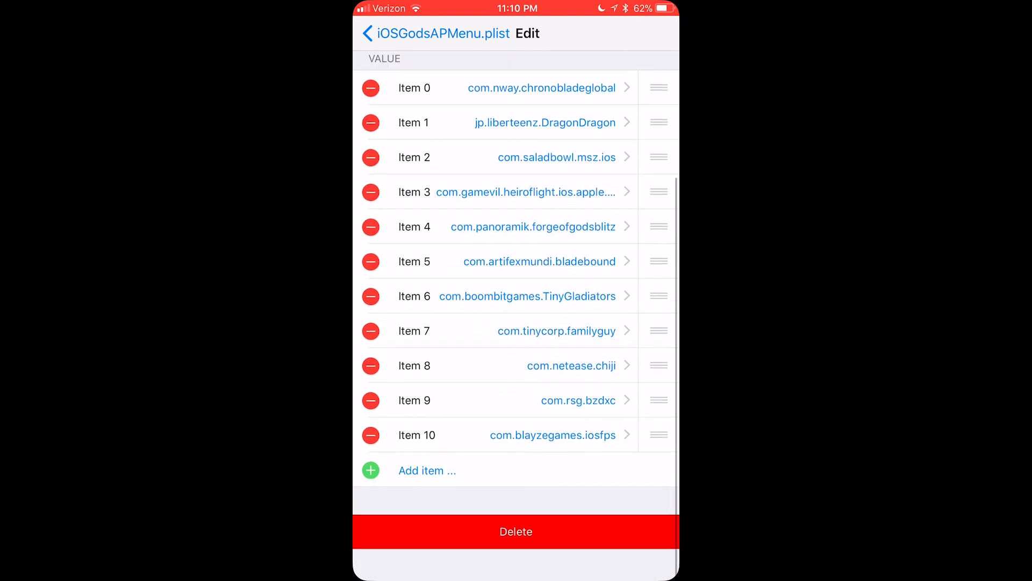
{"action": "left_click", "coordinate": [369, 470]}
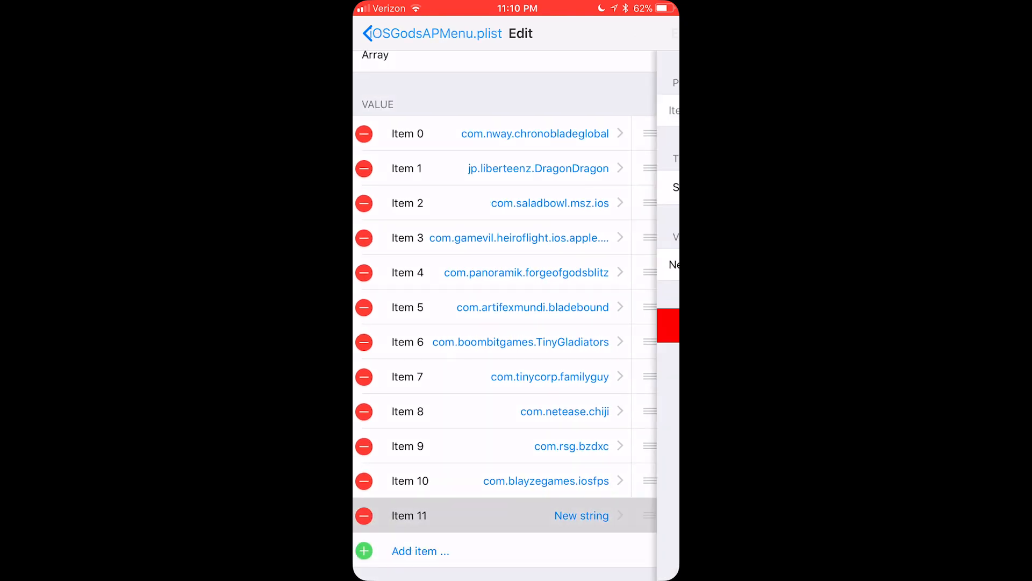
Enter com.naturalmotion.dawnoftitans as the new bundle value and close the plist.
{"action": "left_click", "coordinate": [581, 515]}
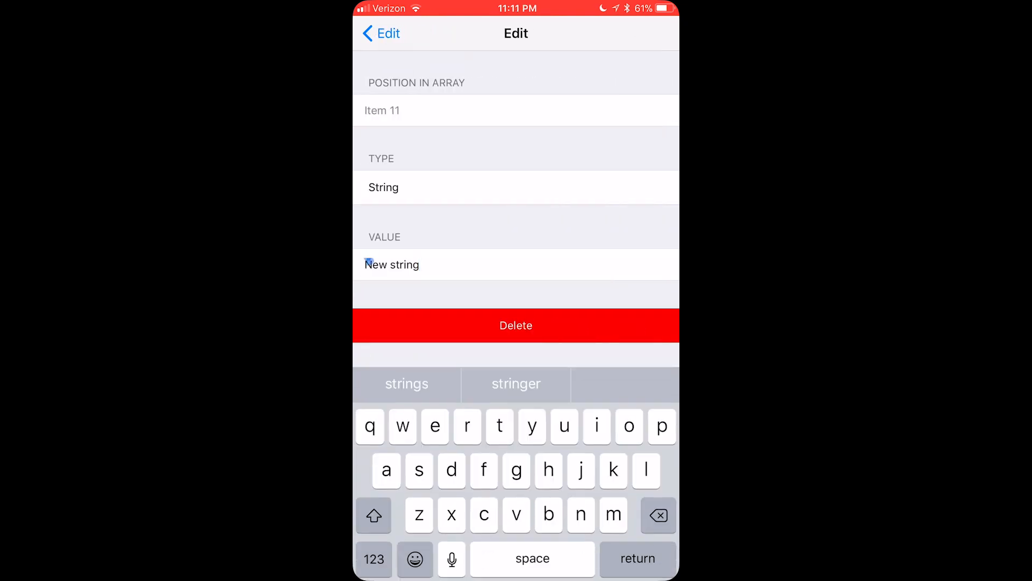
{"action": "type", "text": "com.naturalmotion.dawnoftitans"}
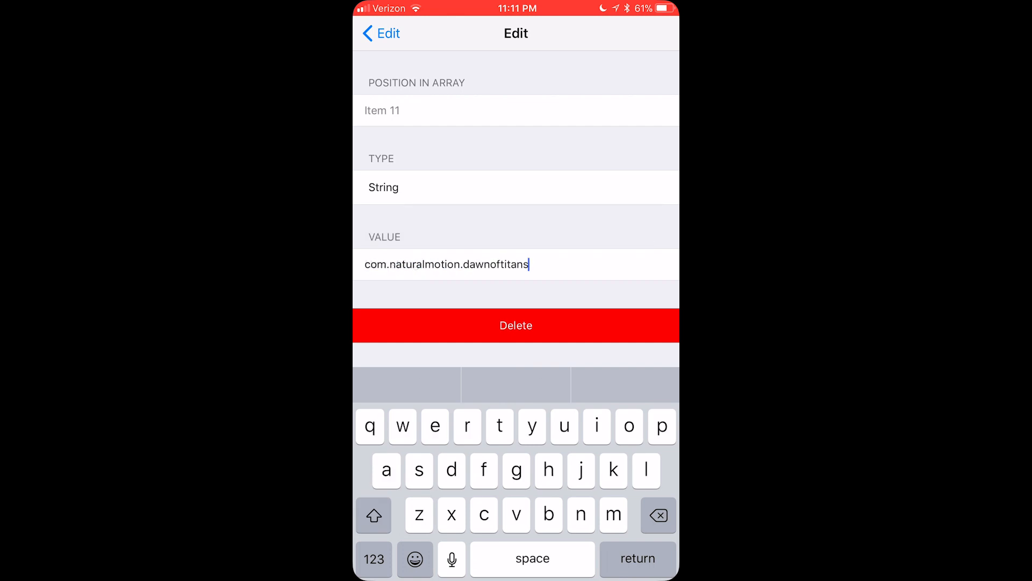
{"action": "left_click", "coordinate": [380, 33]}
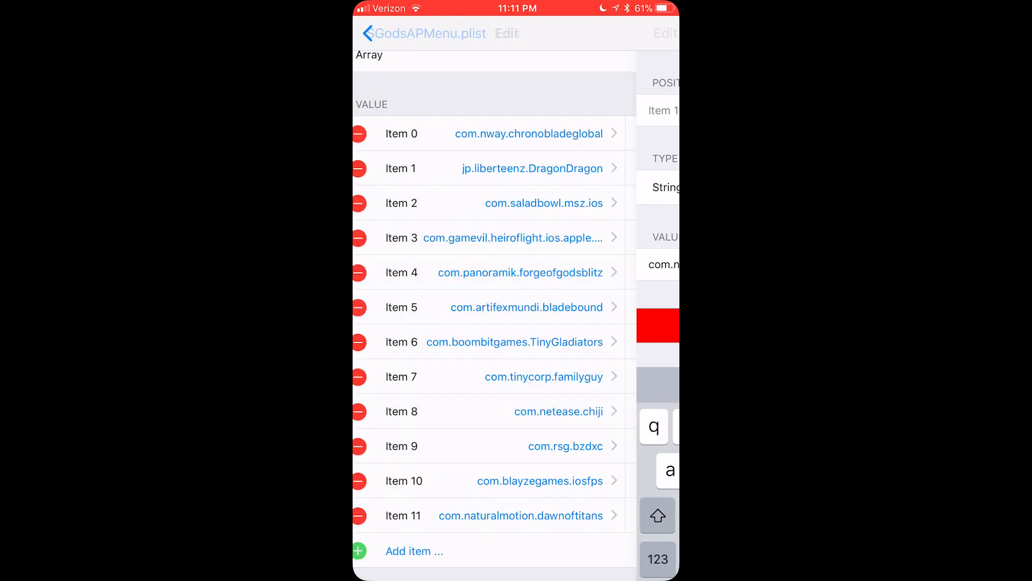
{"action": "left_click", "coordinate": [369, 33]}
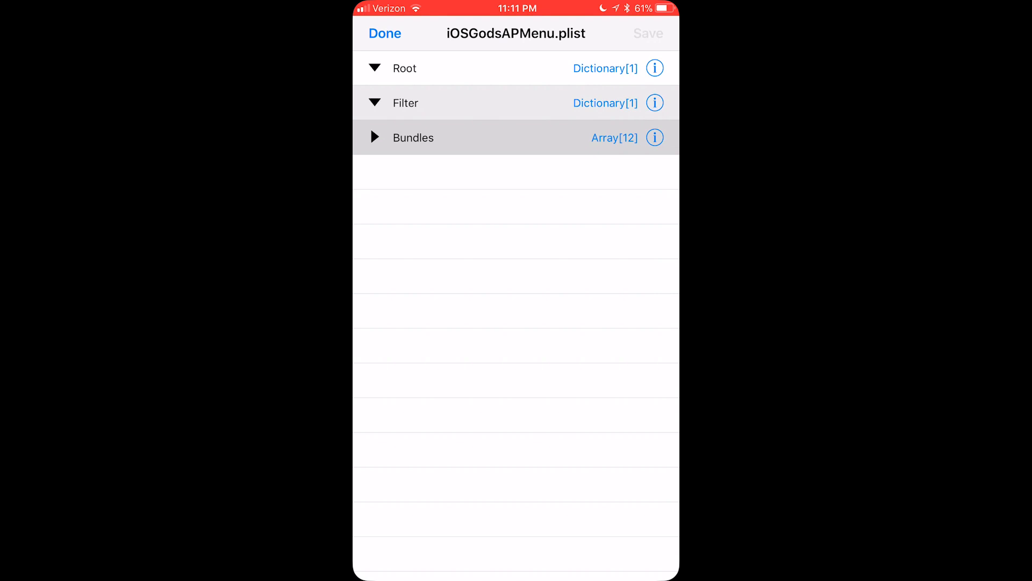
{"action": "left_click", "coordinate": [385, 33]}
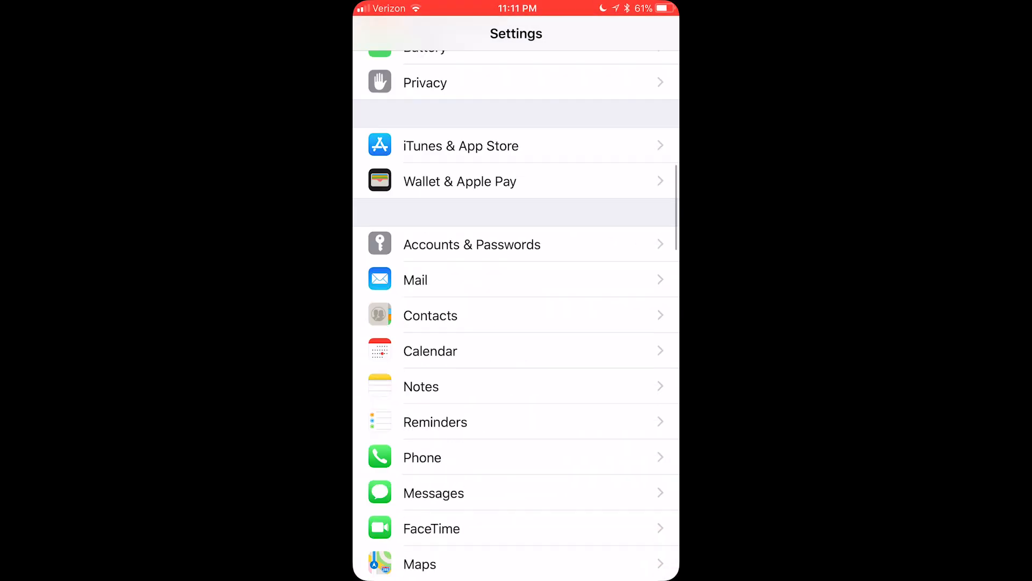
Open Dawn of Titans Cheats in Settings, dismiss the Thank you! notice and enable a cheat switch.
{"action": "scroll", "scroll_direction": "down", "scroll_amount": 3}
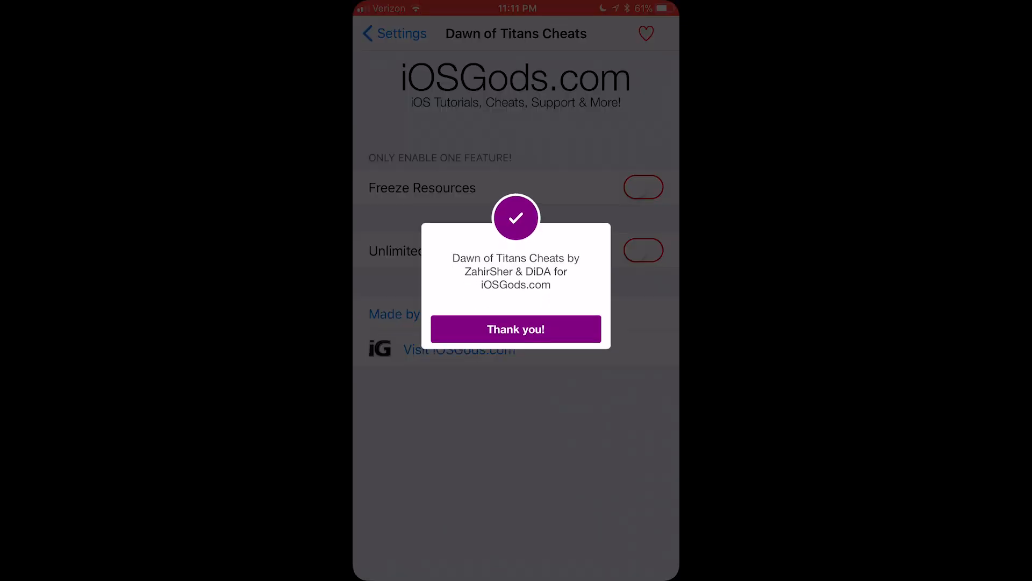
{"action": "left_click", "coordinate": [515, 329]}
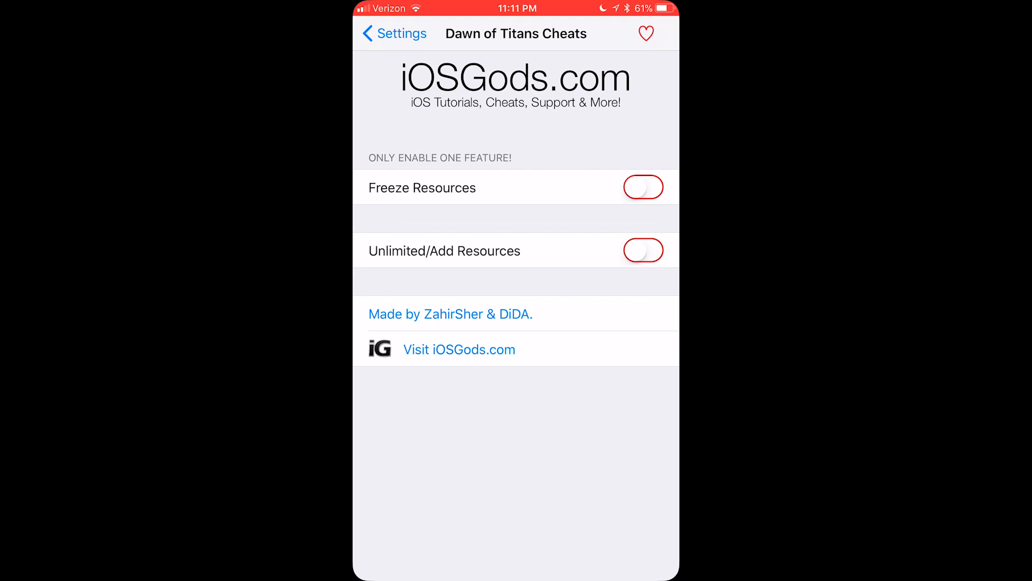
{"action": "left_click", "coordinate": [643, 251]}
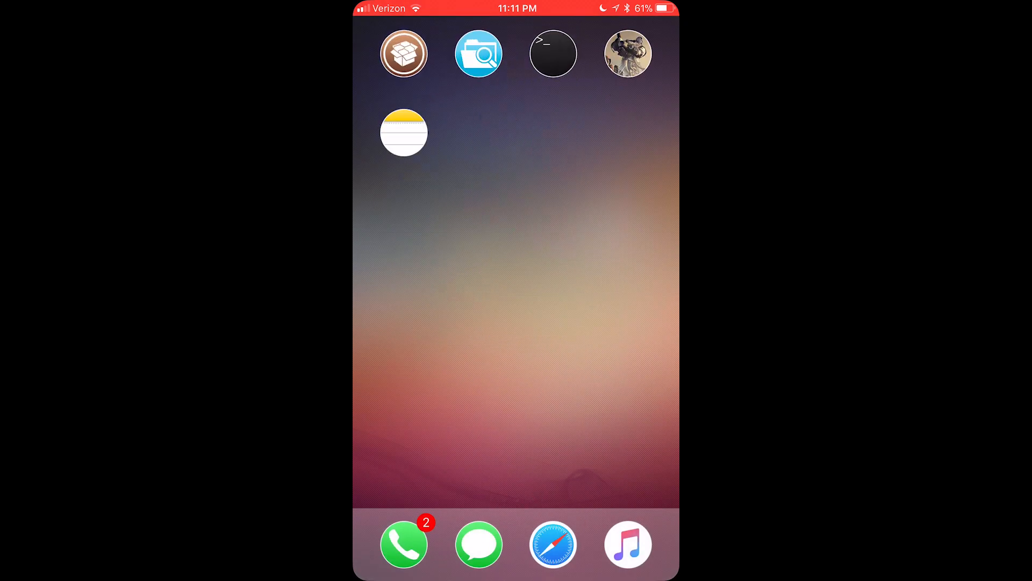
Launch Dawn of Titans from the home screen.
{"action": "left_click", "coordinate": [626, 53]}
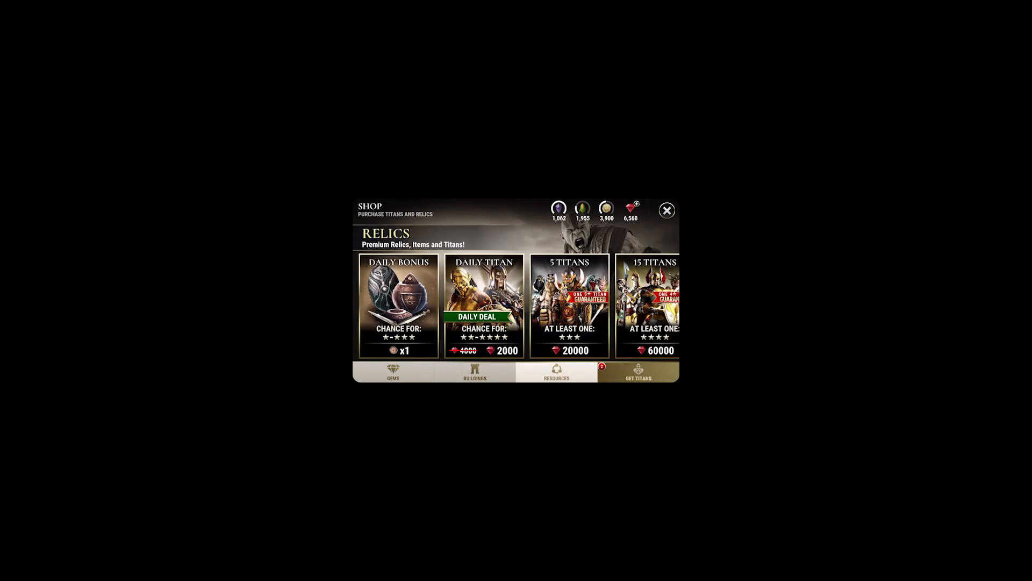
Switch the in-game shop to the Resources section showing Portal Stones and Gold offers.
{"action": "left_click", "coordinate": [555, 372]}
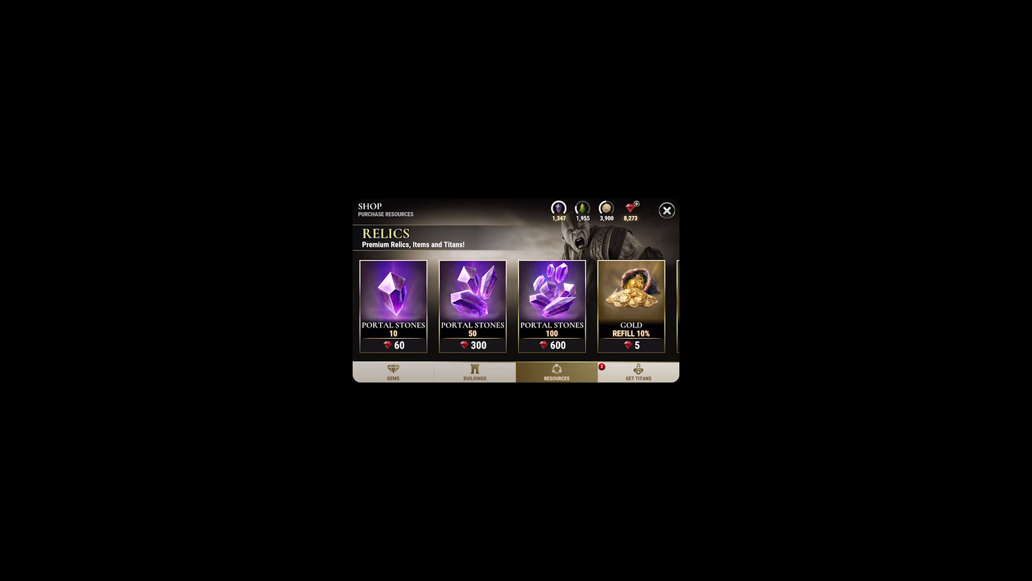